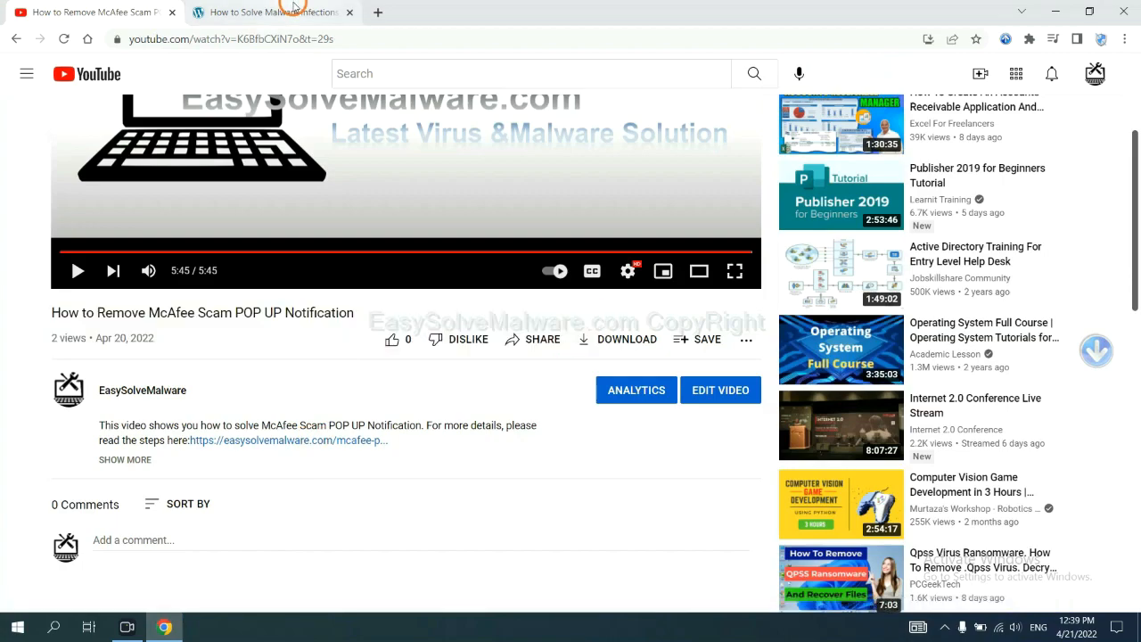
Step: Switch to the easysolvemalware.com removal guide tab to get the SpyHunter installer
click(268, 13)
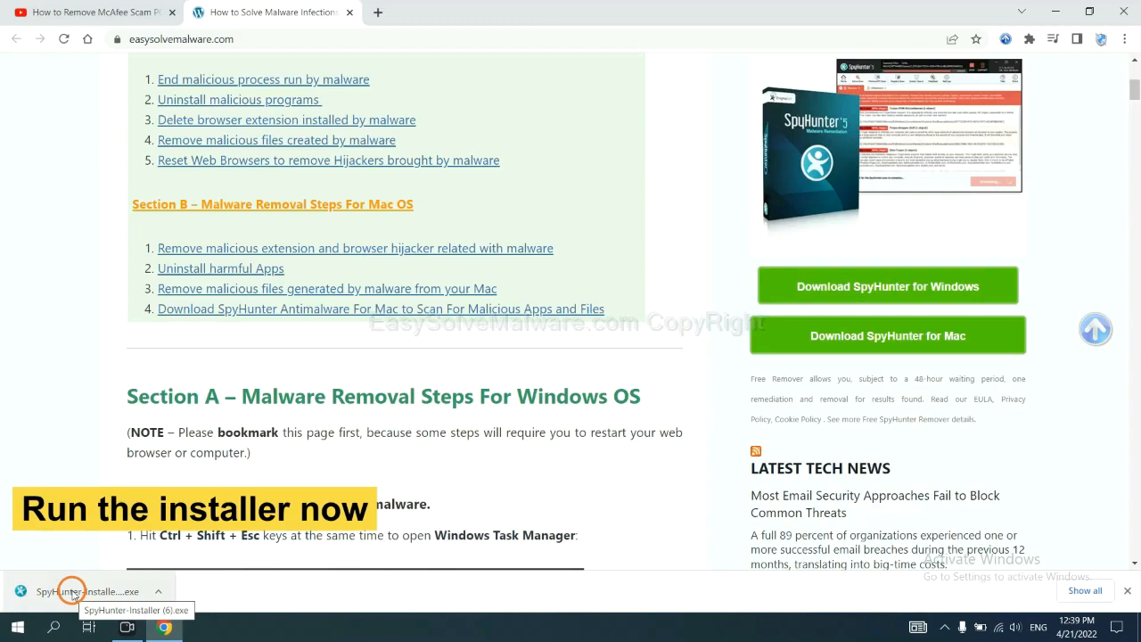
Step: Run the SpyHunter 5 installer in English, accept the EULA, and install
click(71, 591)
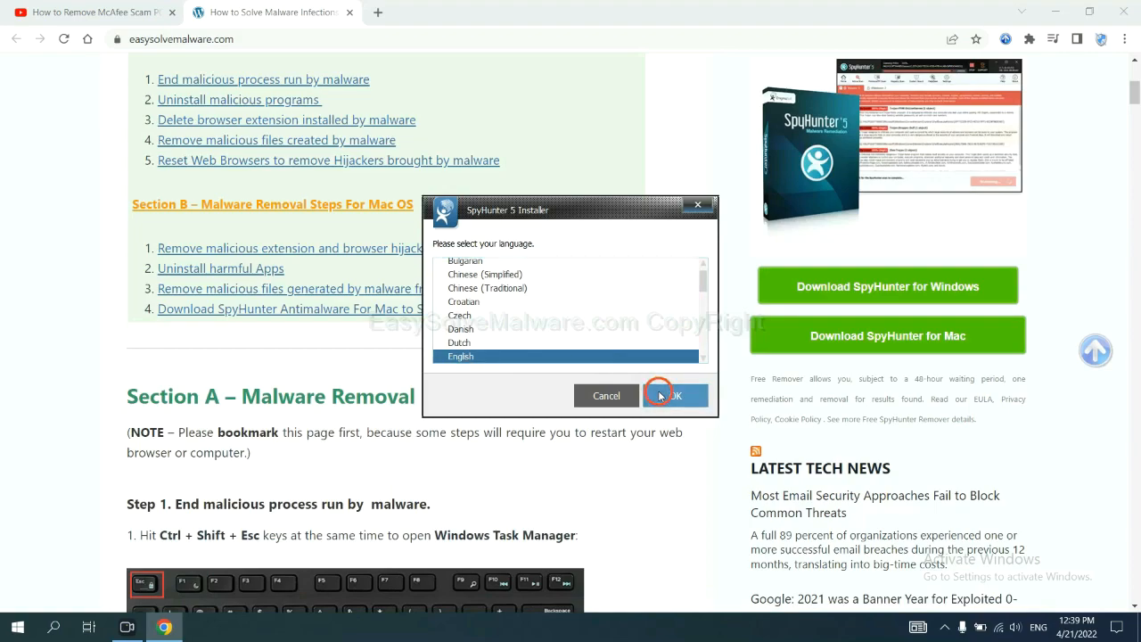
click(674, 395)
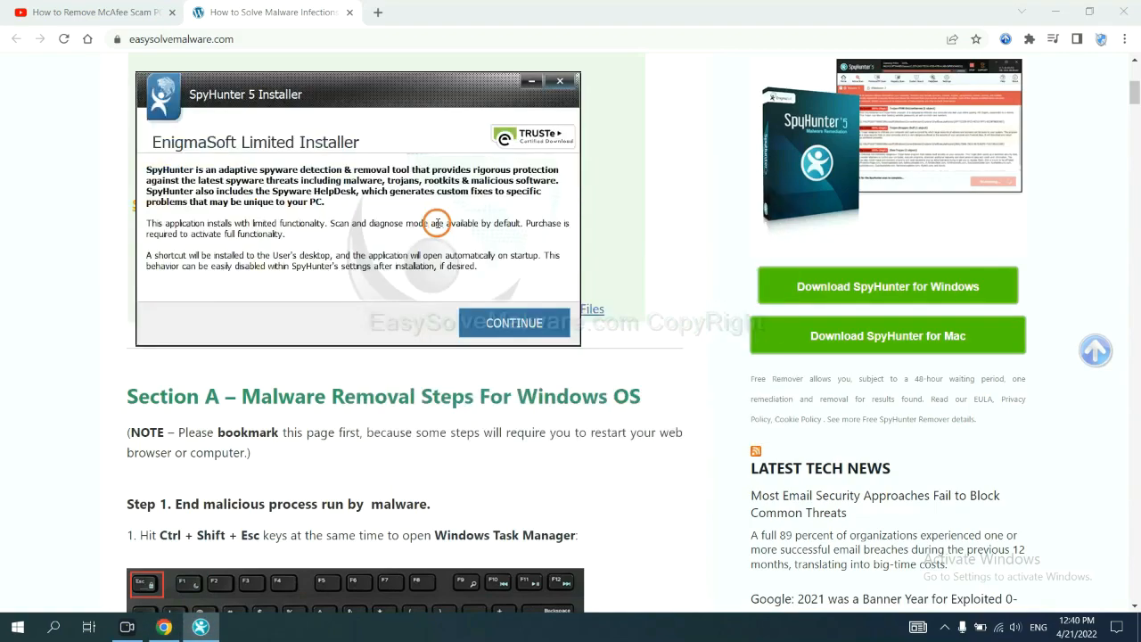
click(514, 323)
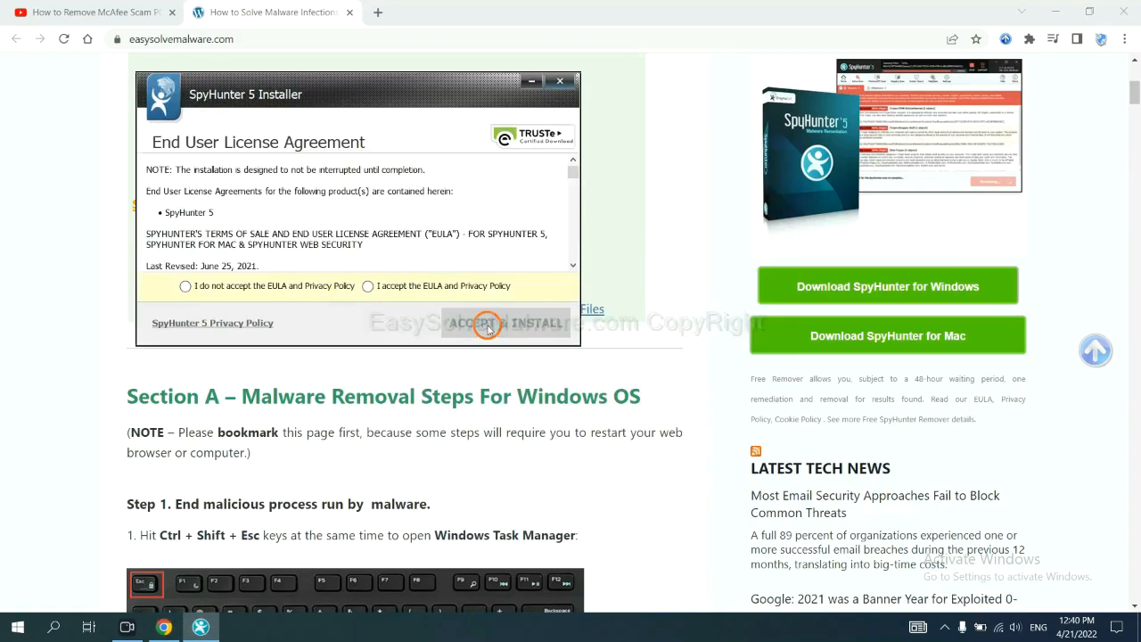
click(368, 285)
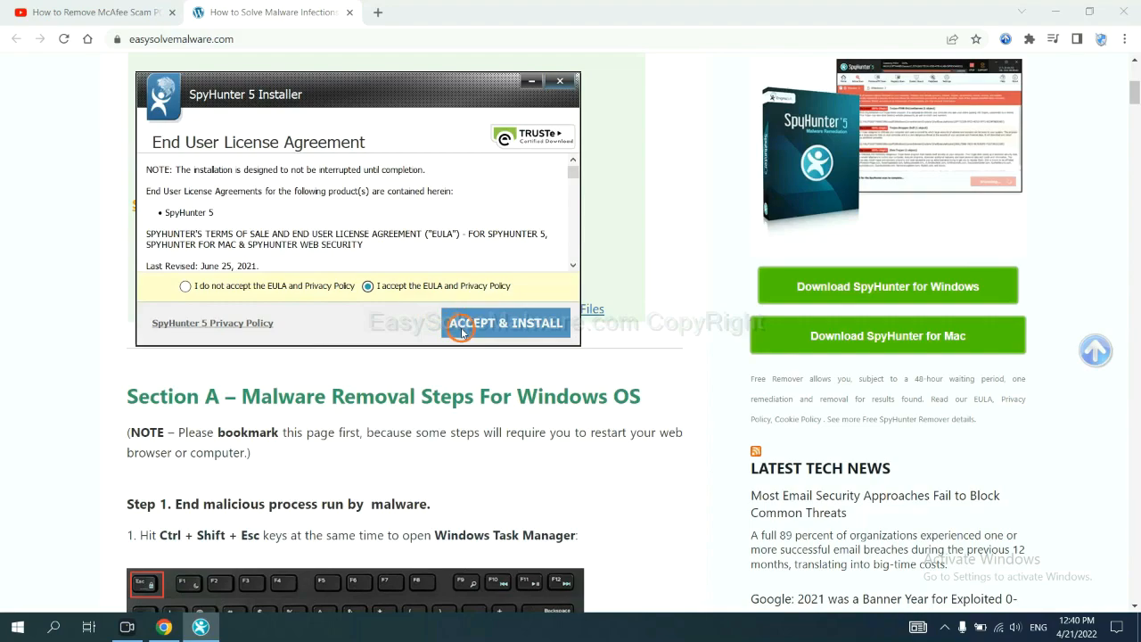
click(506, 322)
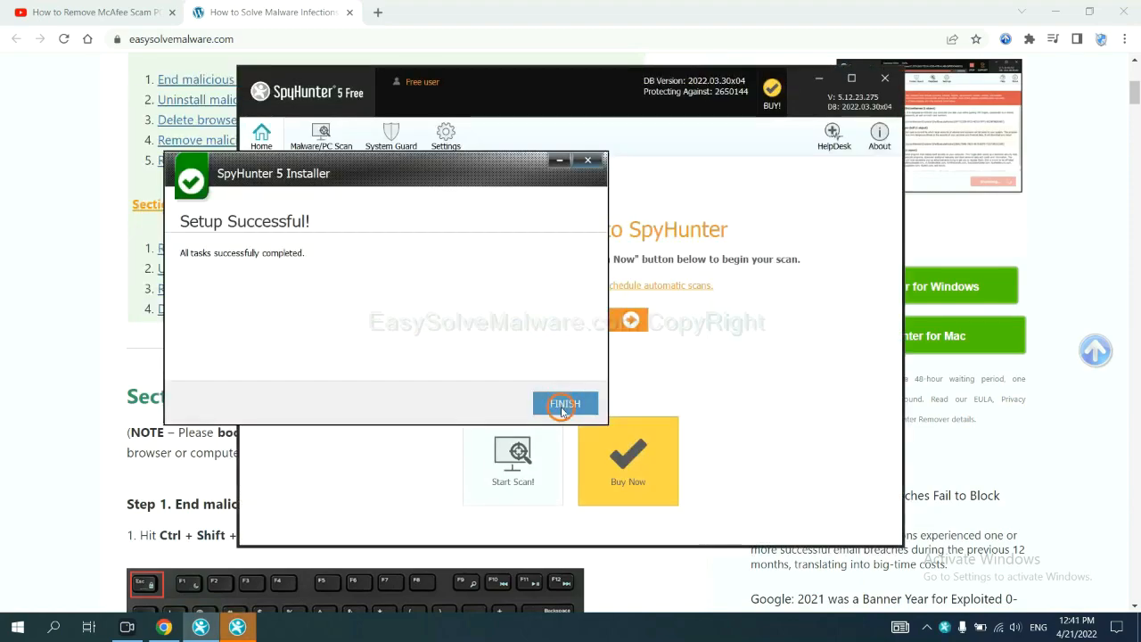
Step: Finish setup and run a SpyHunter scan, which flags remove360.bat
click(565, 403)
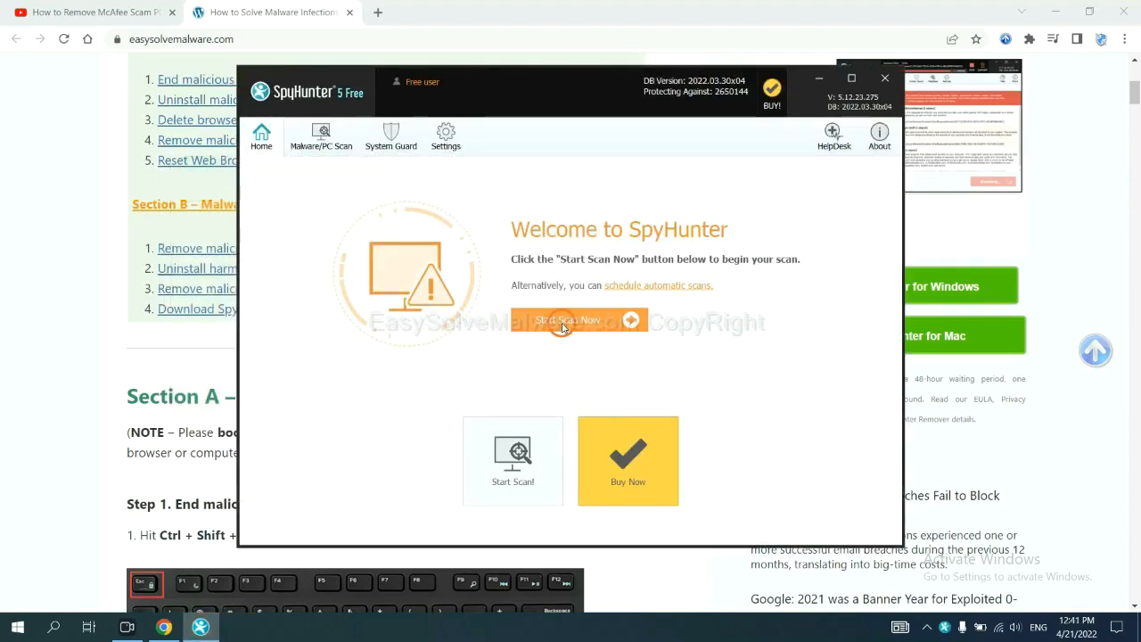
click(563, 323)
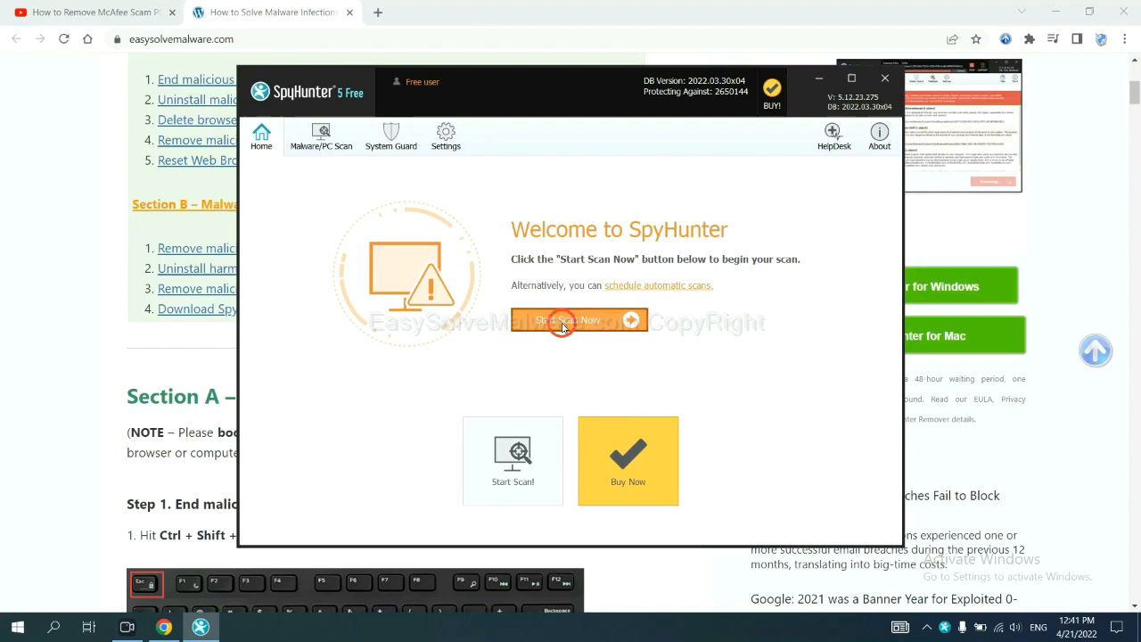
click(564, 319)
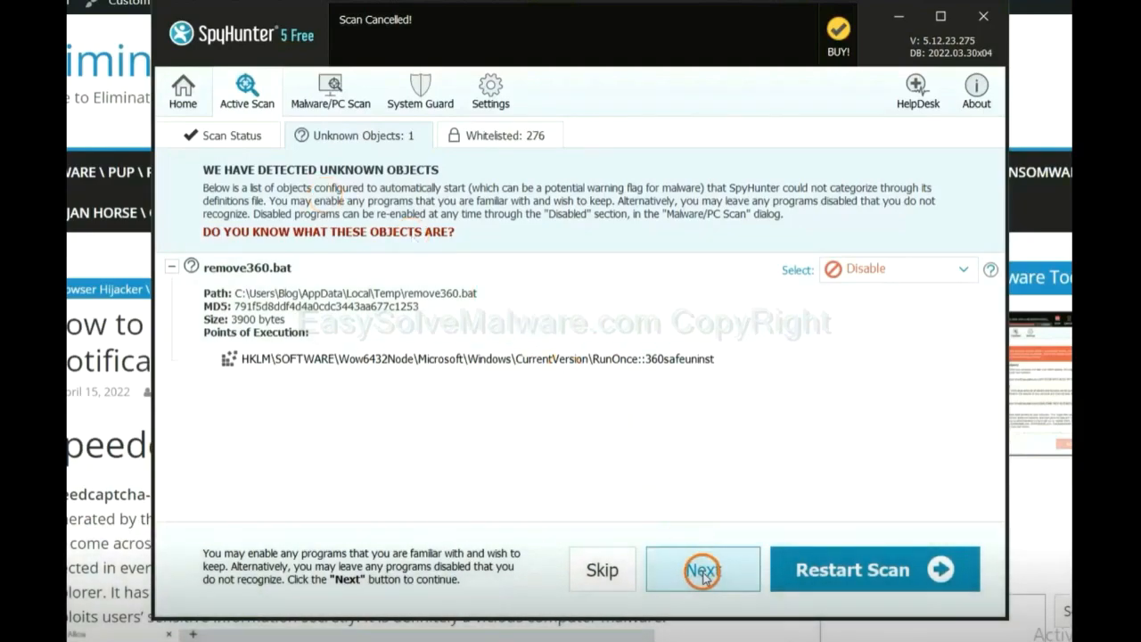
Step: Continue past the remove360.bat detection to the Registration Required prompt
click(704, 570)
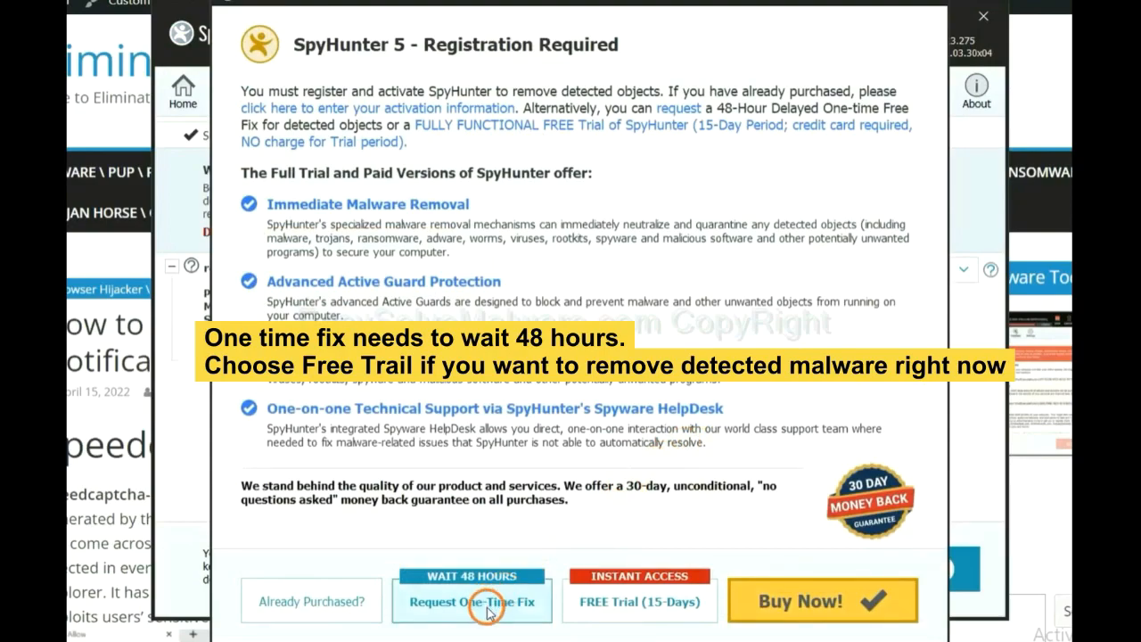
mouse_move(634, 629)
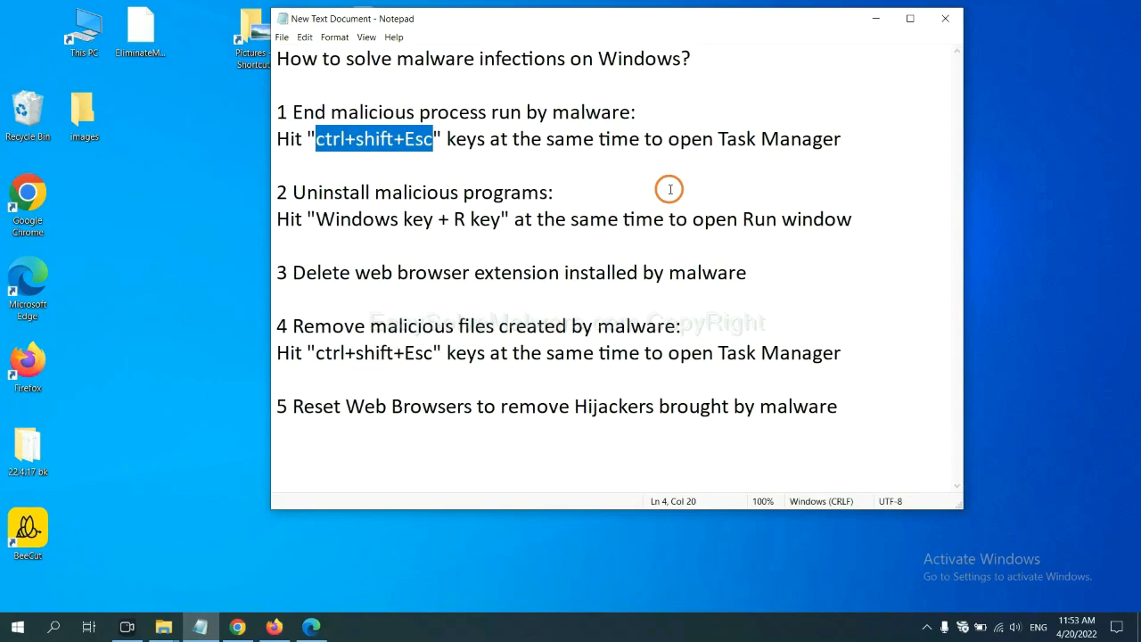
mouse_move(416, 157)
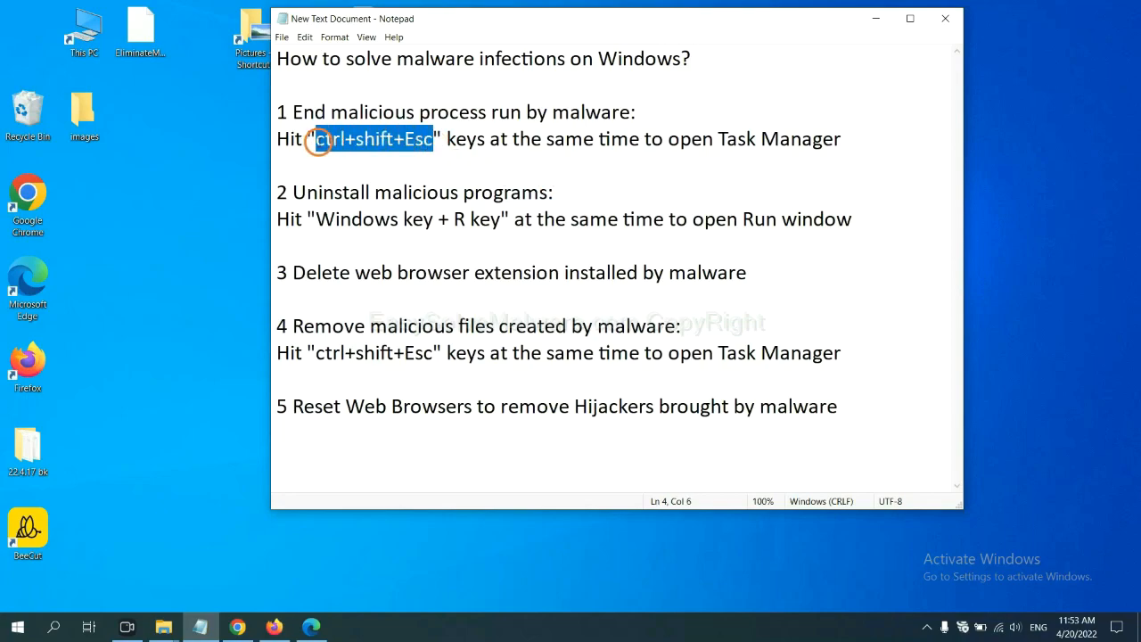
Step: Open Task Manager, inspect processes like Usermode Font Driver Host, then close it
key(ctrl+shift+esc)
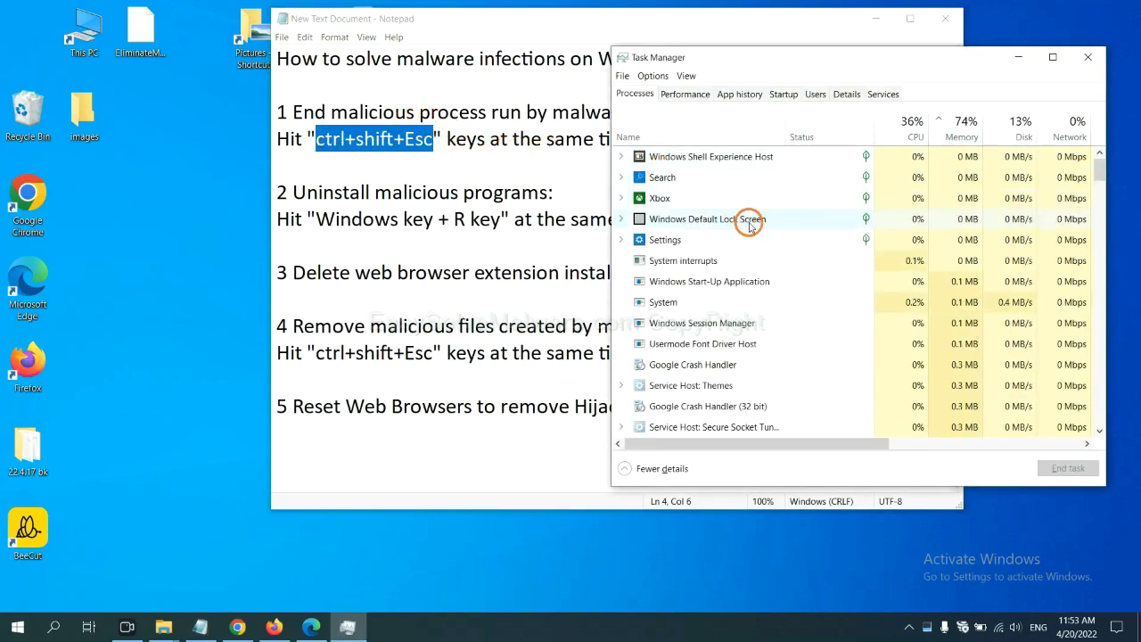
mouse_move(760, 287)
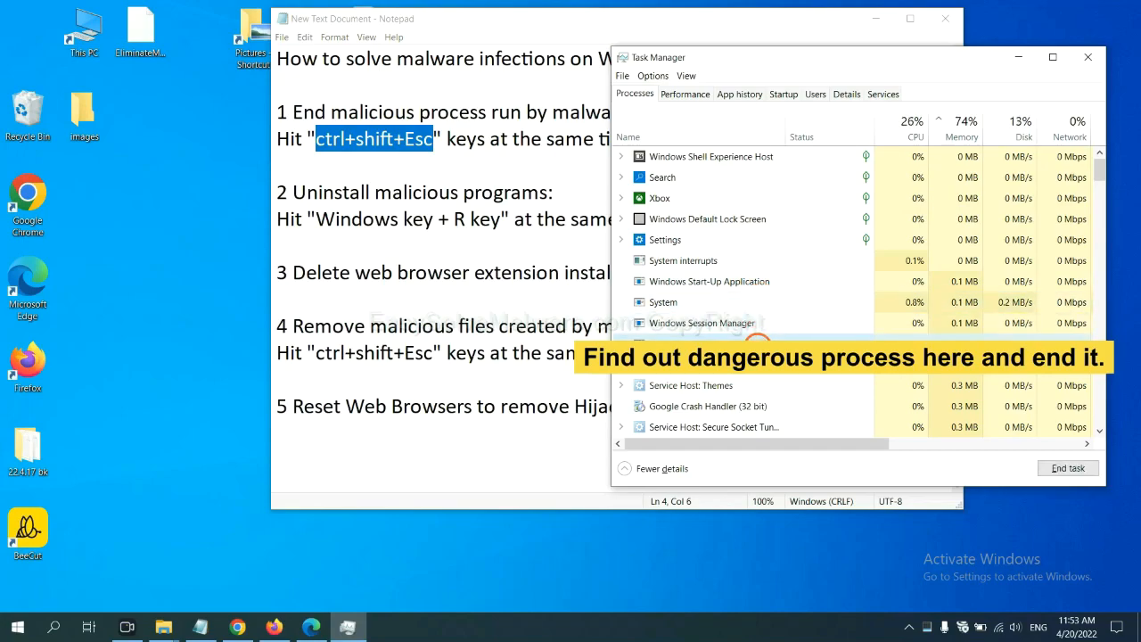
click(1068, 468)
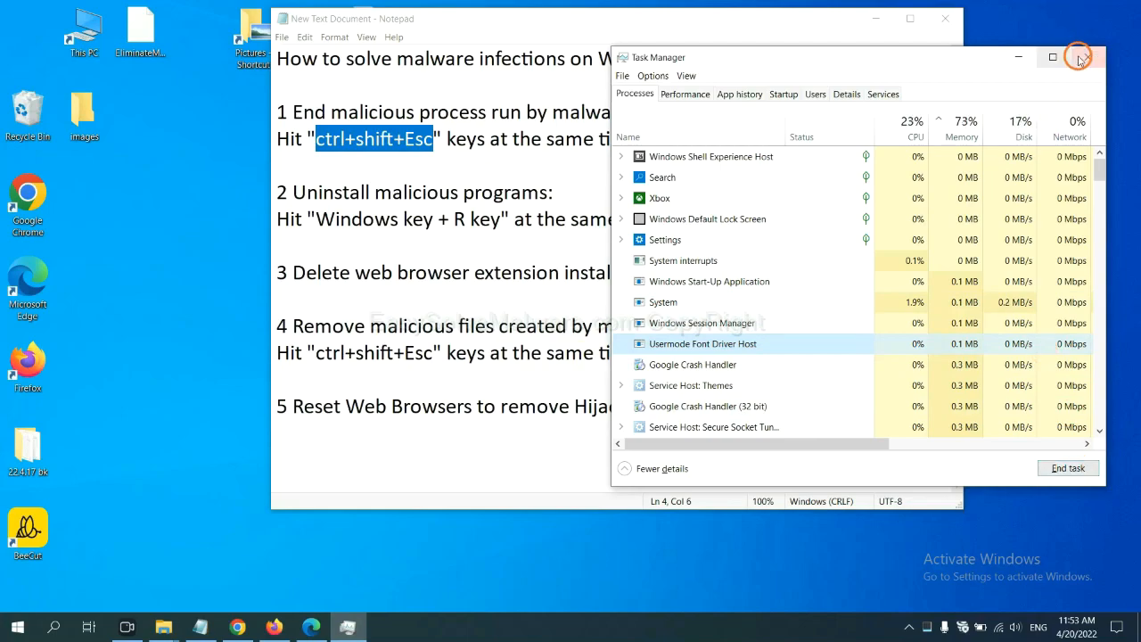
click(1081, 58)
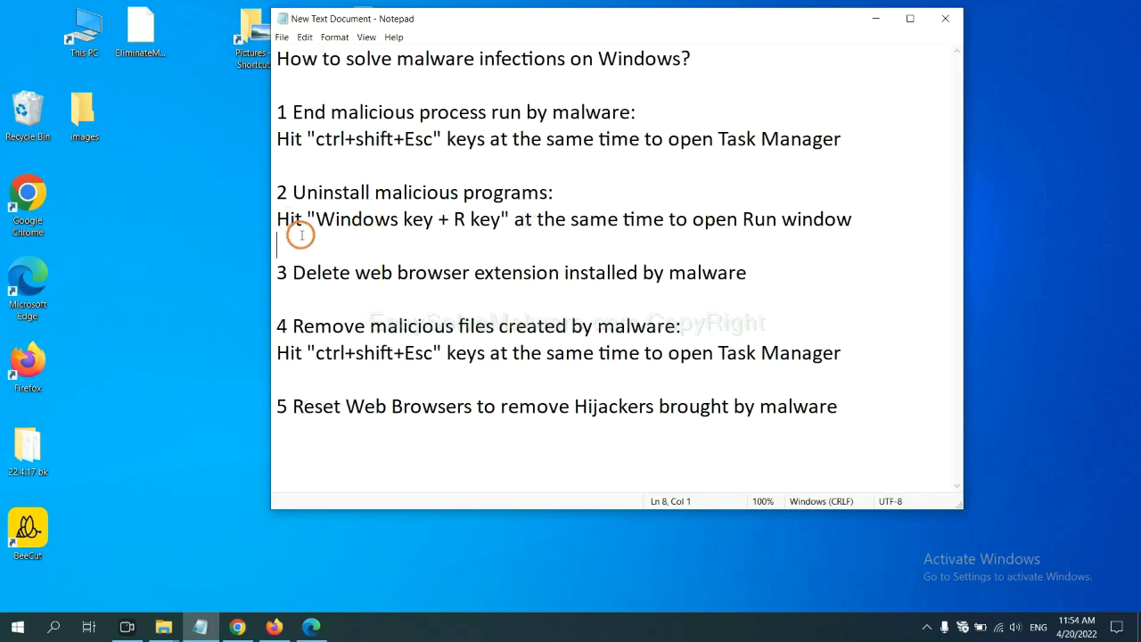
Step: Follow the Windows+R instruction and run 'control panel' from the Run dialog
drag(317, 218, 477, 219)
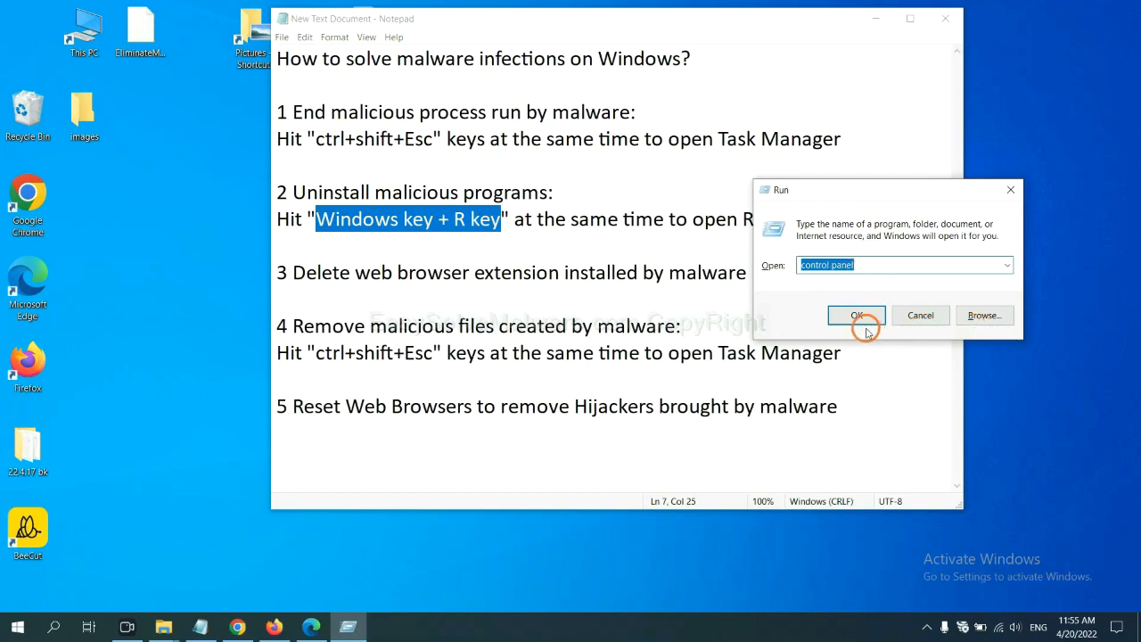
click(856, 315)
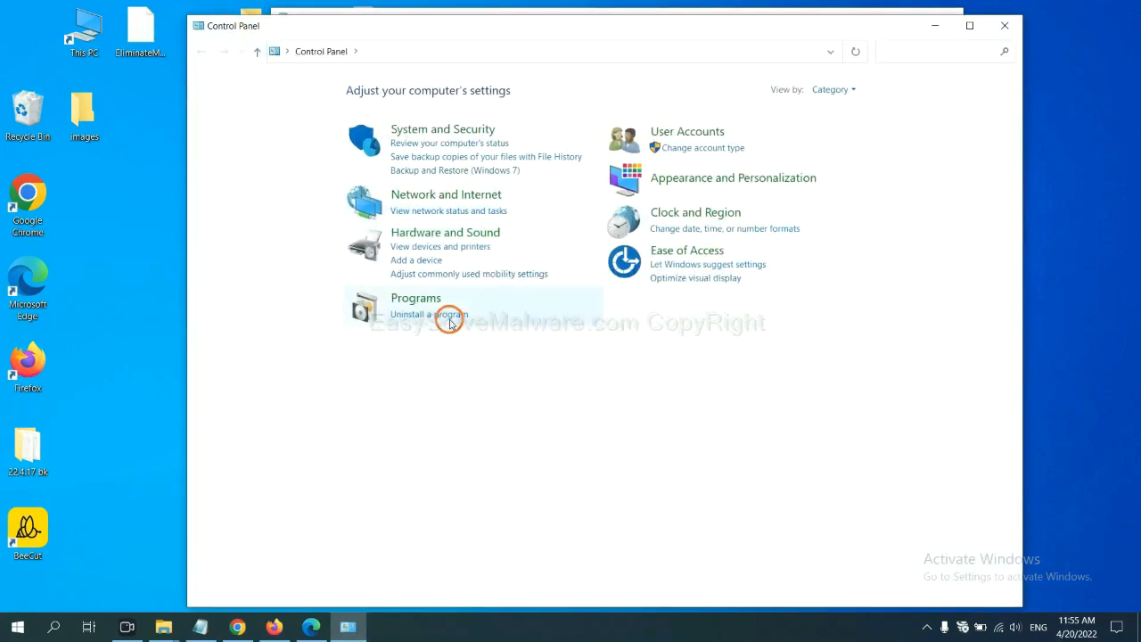
Step: Review installed programs, select Xiph.Org Open Codecs 0.85.17777, then close the list
click(434, 314)
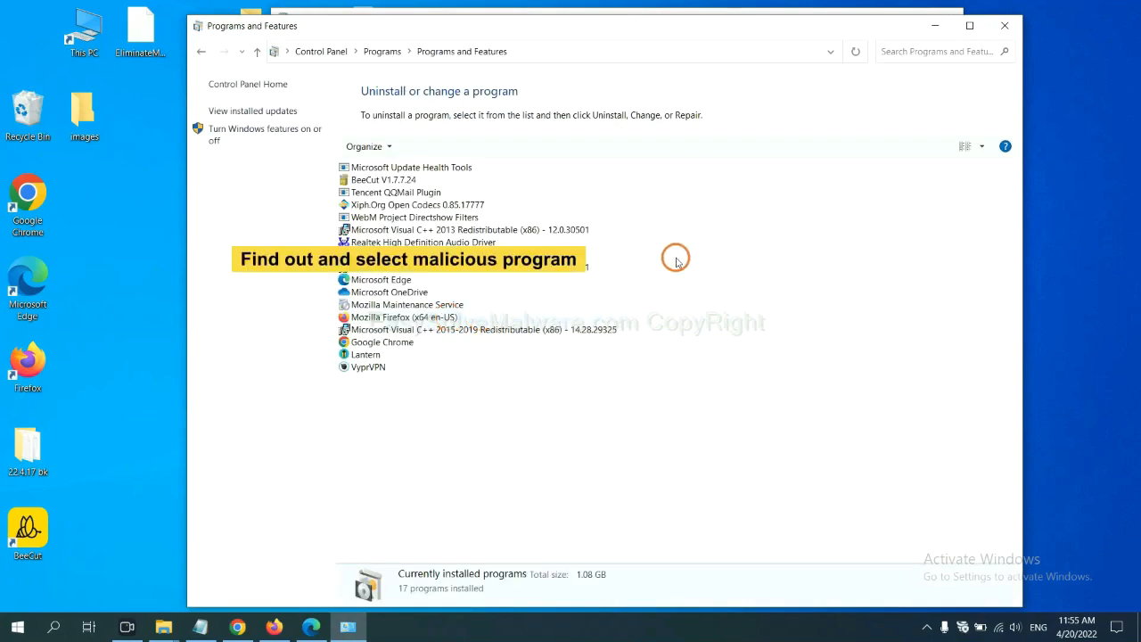
mouse_move(681, 251)
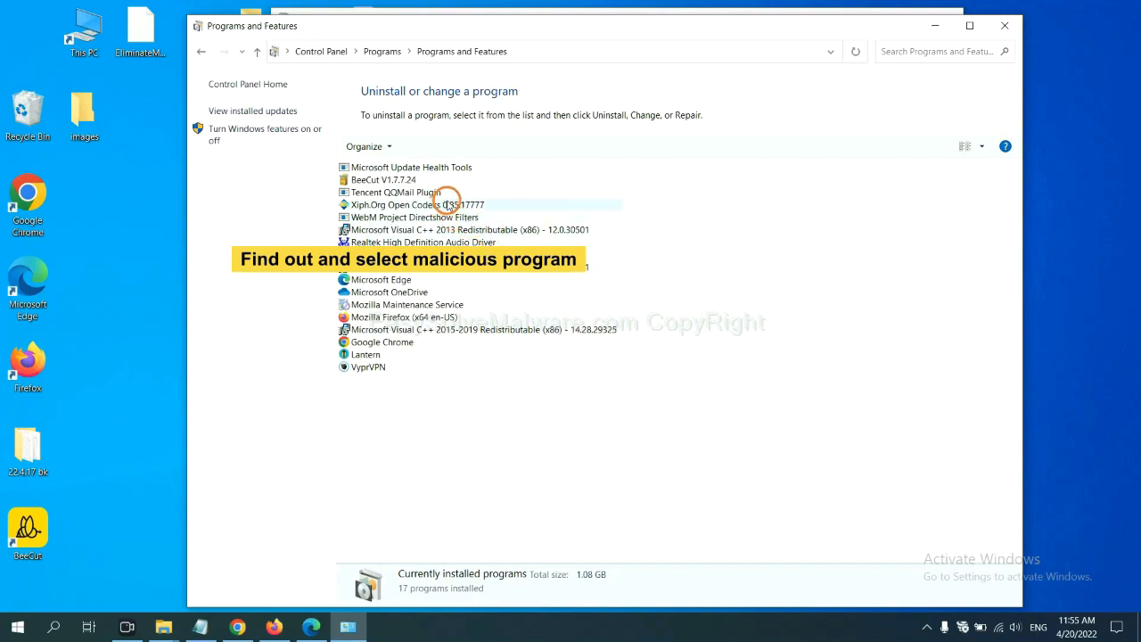
click(417, 204)
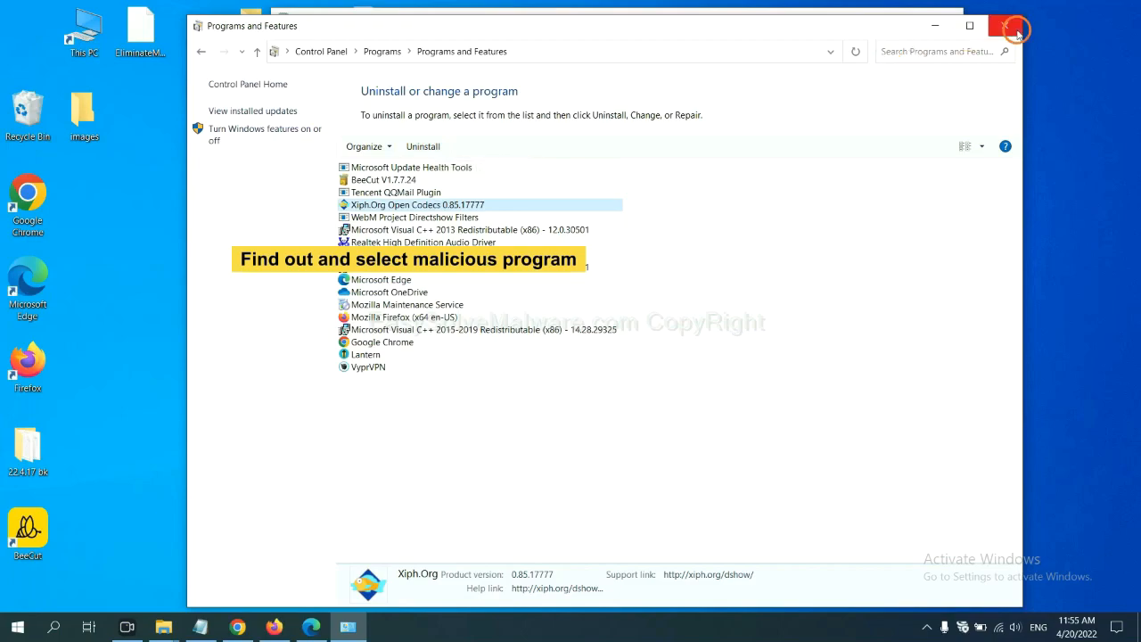
click(1012, 29)
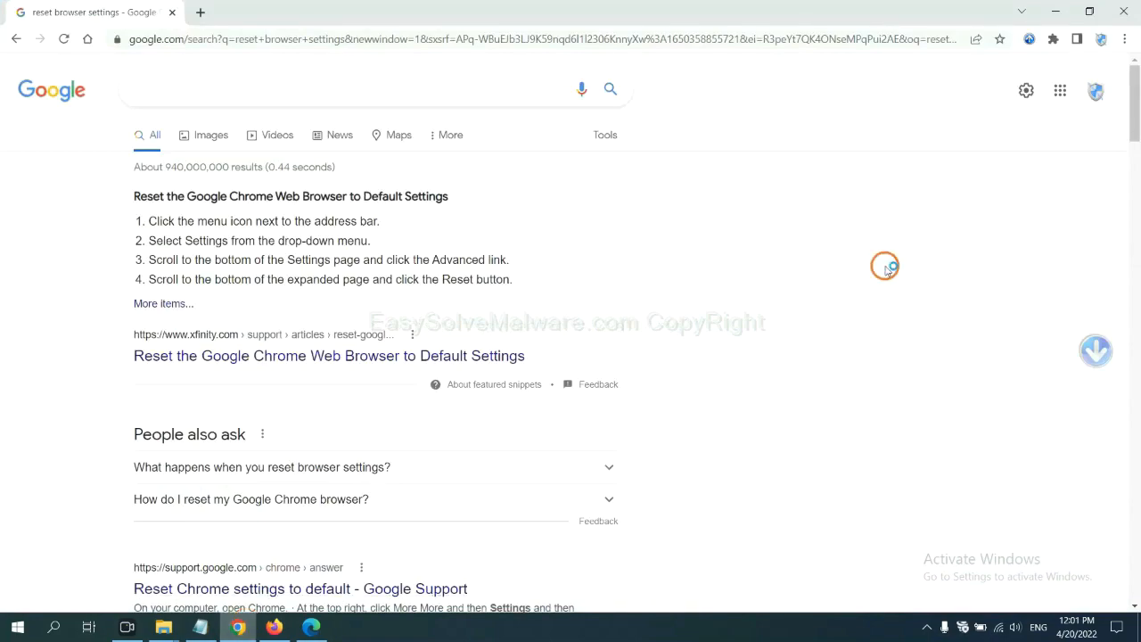
Step: Reach More tools > Extensions in Chrome, showing the Scroll To Top extension
click(1124, 38)
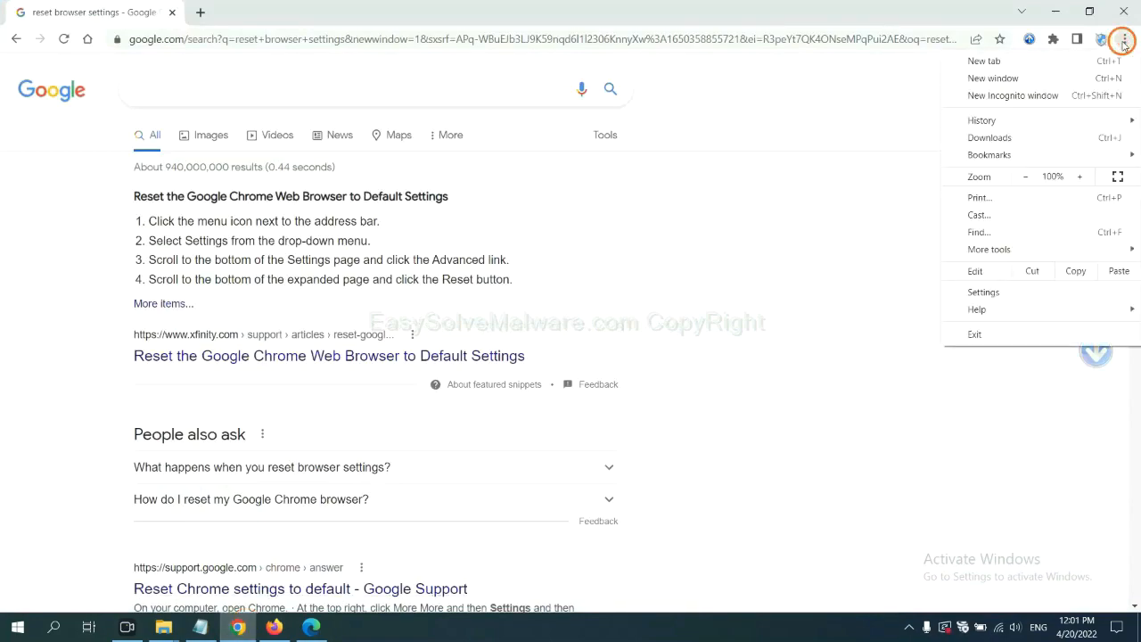
mouse_move(1028, 217)
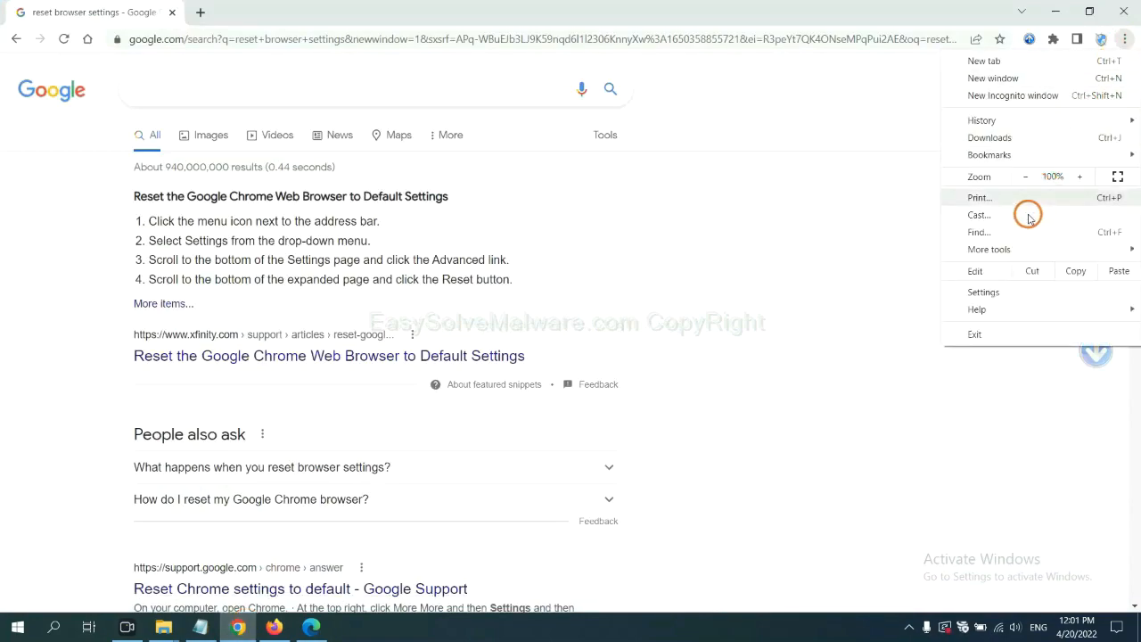
click(988, 248)
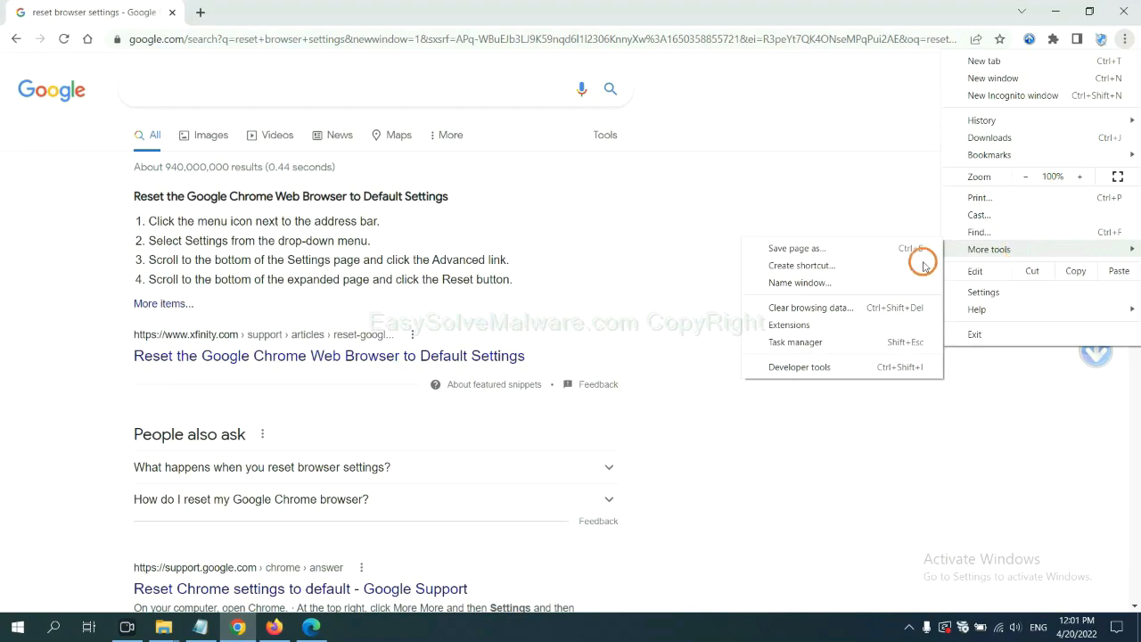
click(789, 324)
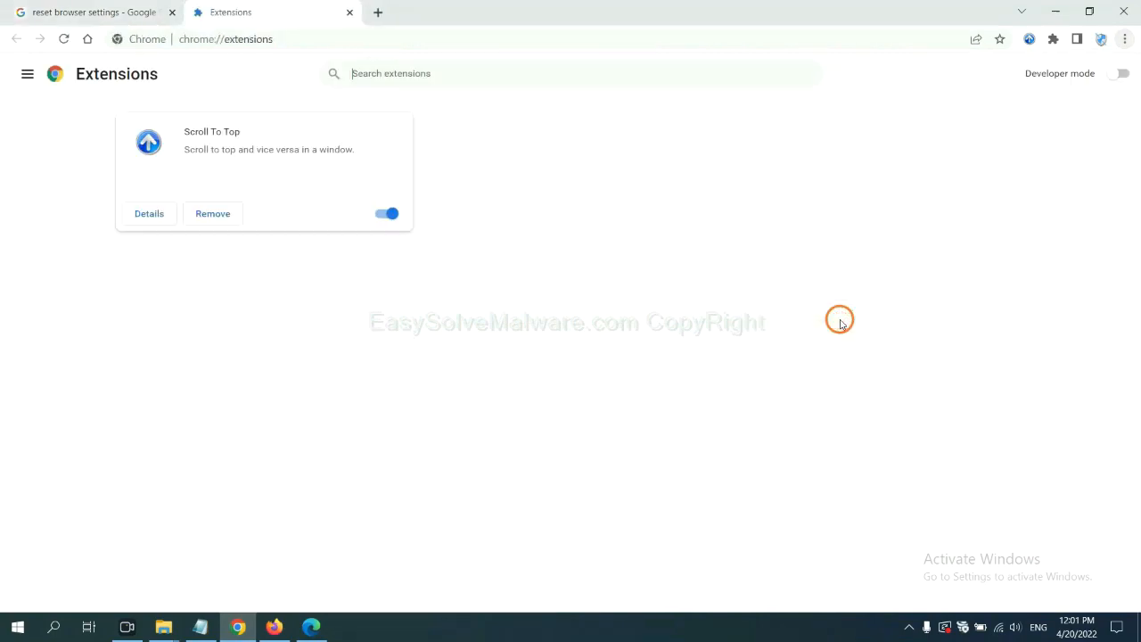
mouse_move(513, 297)
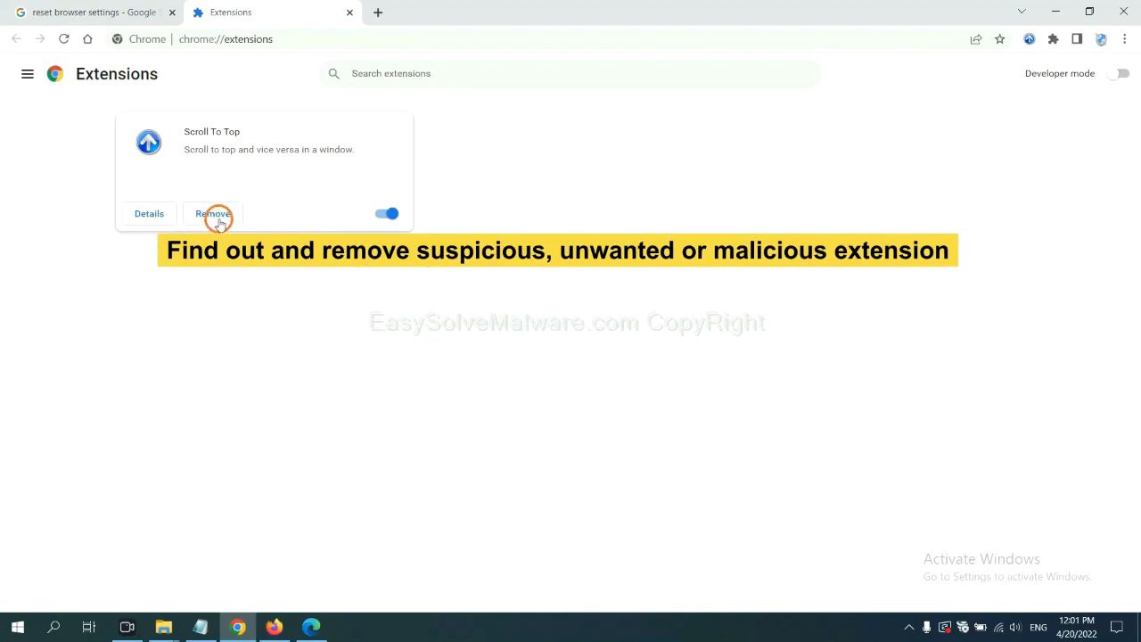
mouse_move(325, 573)
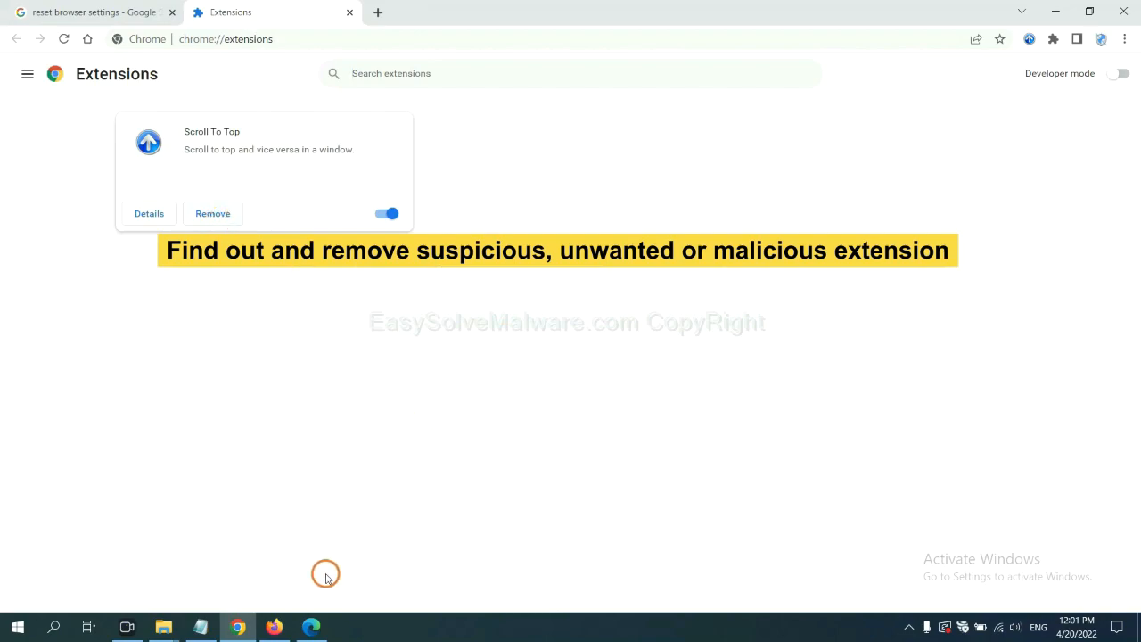
Step: Switch to Firefox, open Add-ons and themes, and show GIPHY for Firefox's options
click(273, 627)
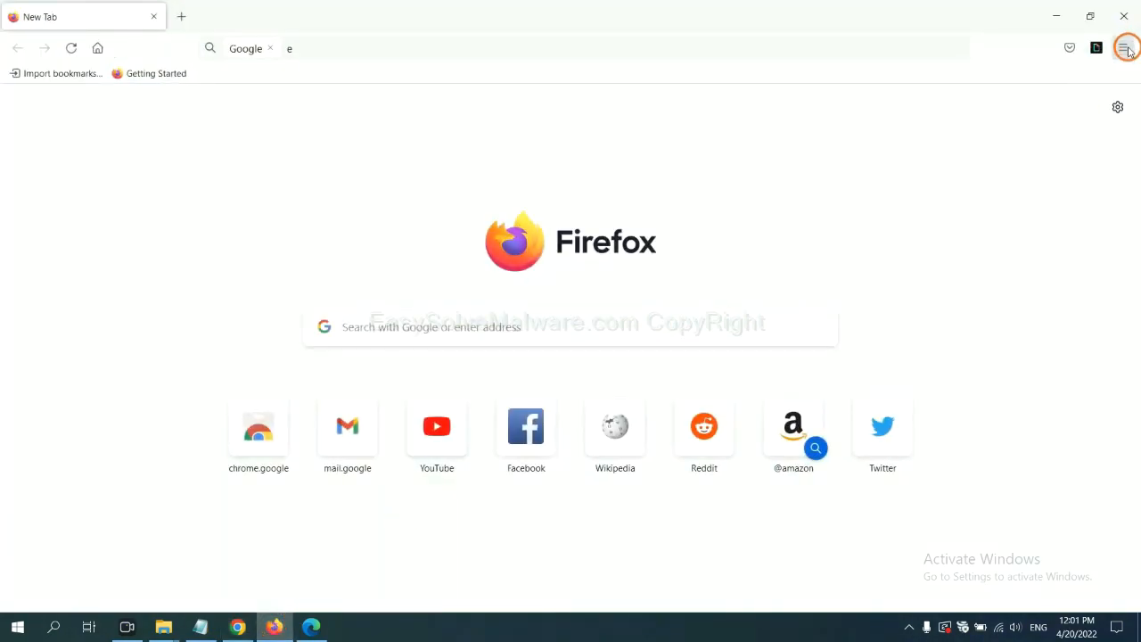
click(1125, 47)
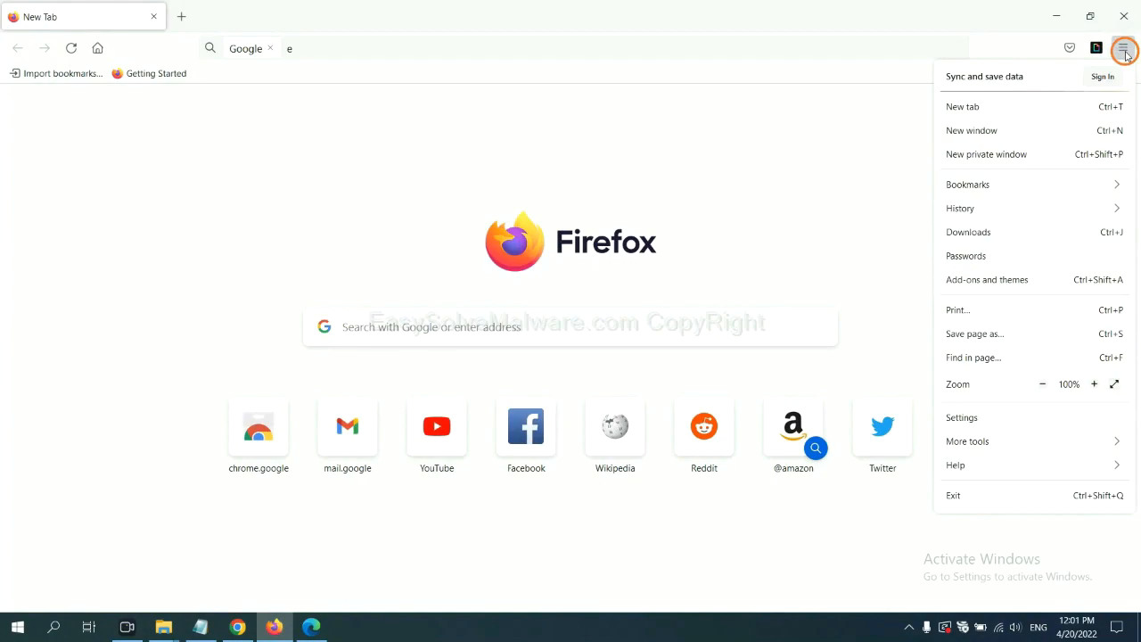
mouse_move(1011, 236)
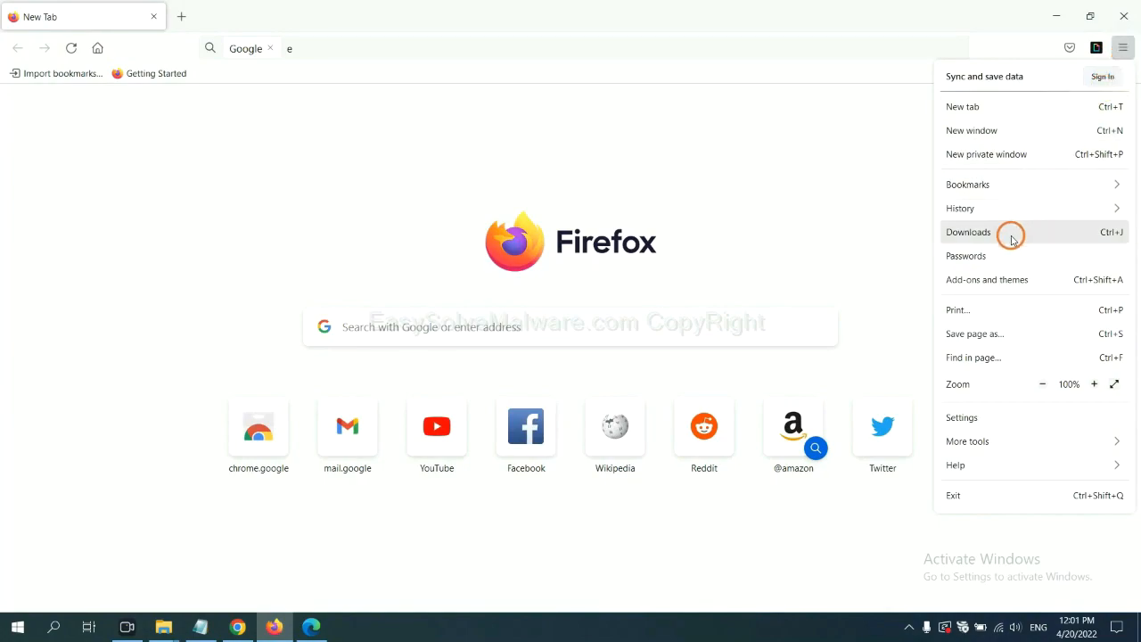
mouse_move(998, 279)
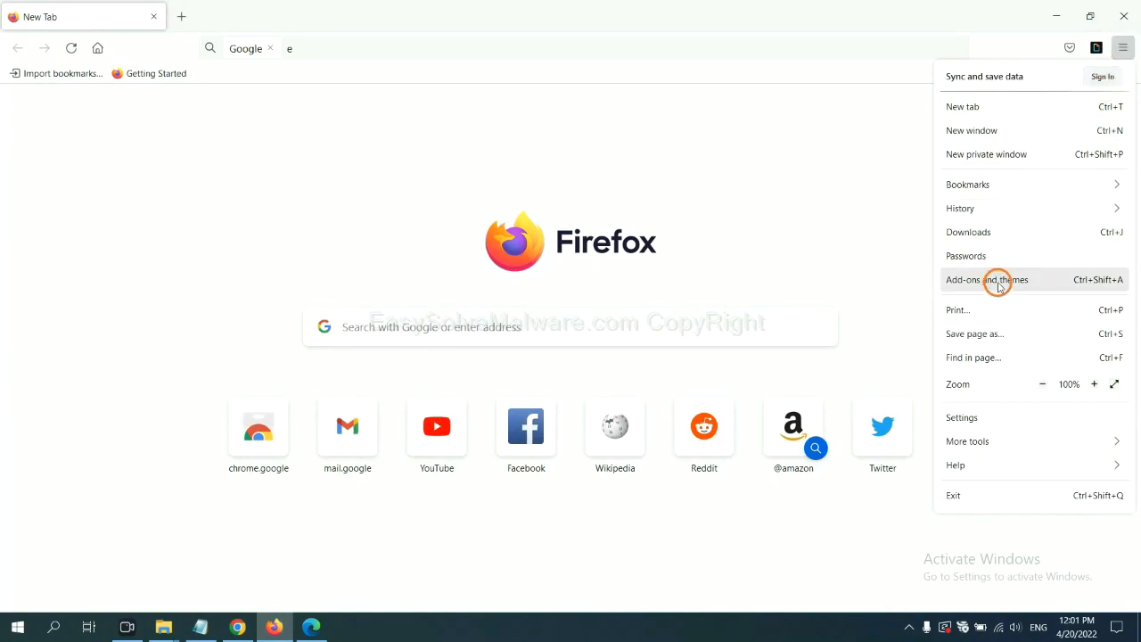
click(998, 280)
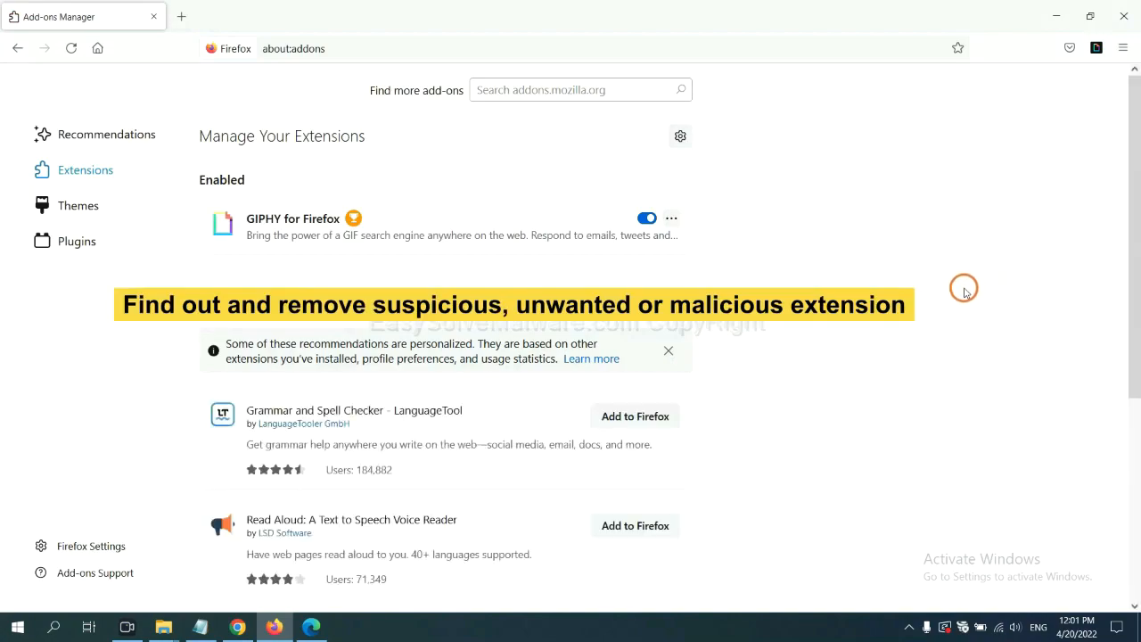
mouse_move(957, 290)
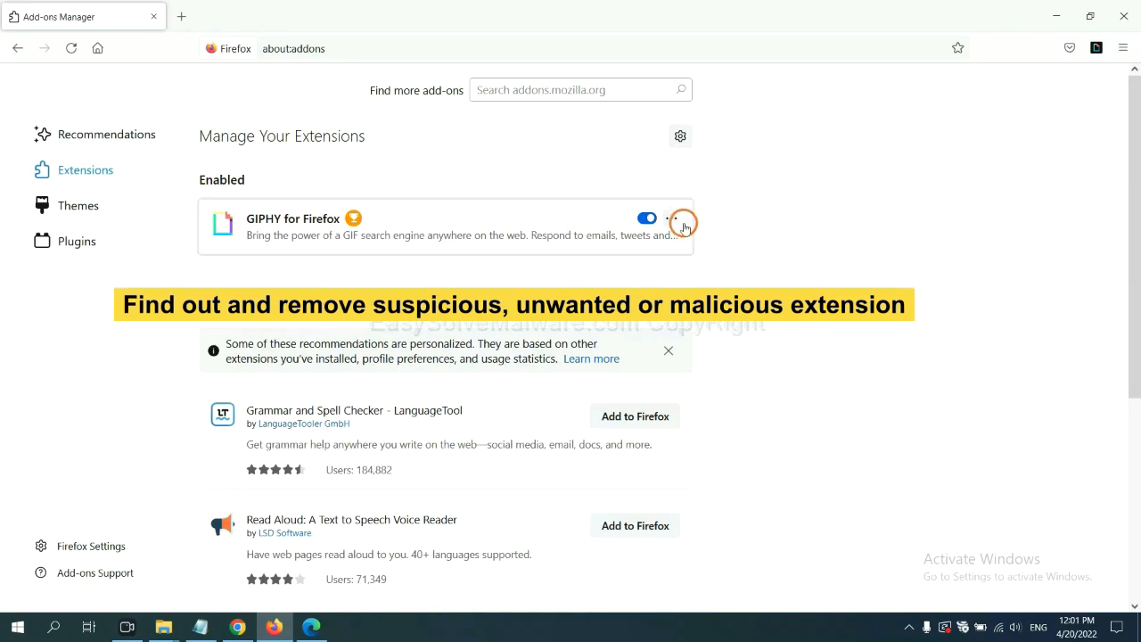
click(673, 217)
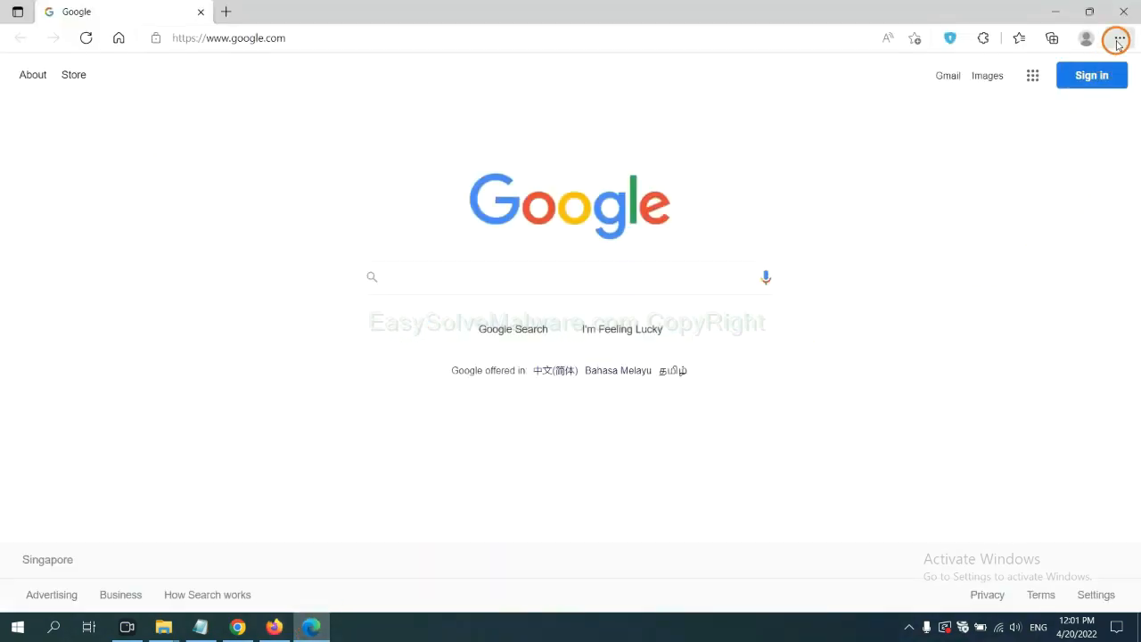
Step: Open Edge's extension management page and remove ArcVpn Free Fast VPN Proxy
click(1123, 38)
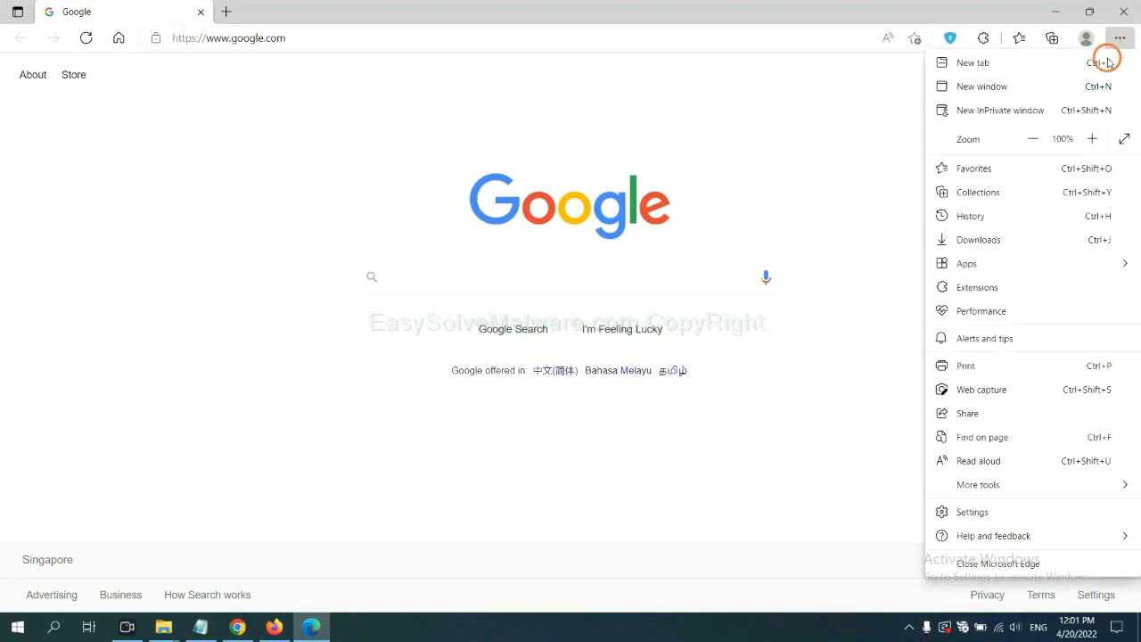
mouse_move(979, 286)
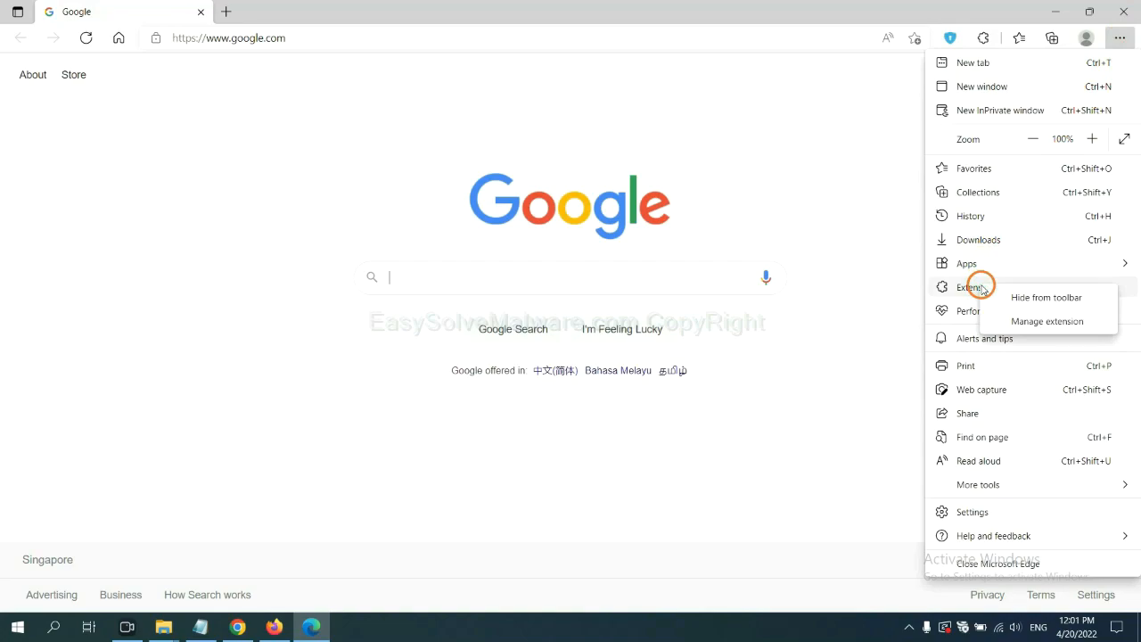
mouse_move(1033, 321)
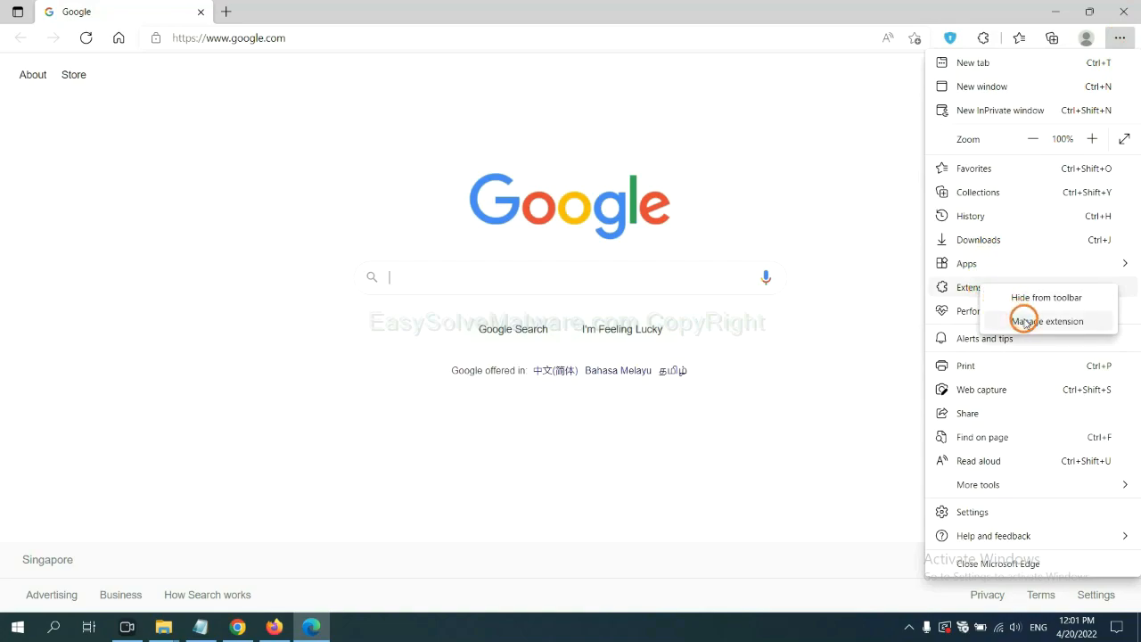
click(1045, 321)
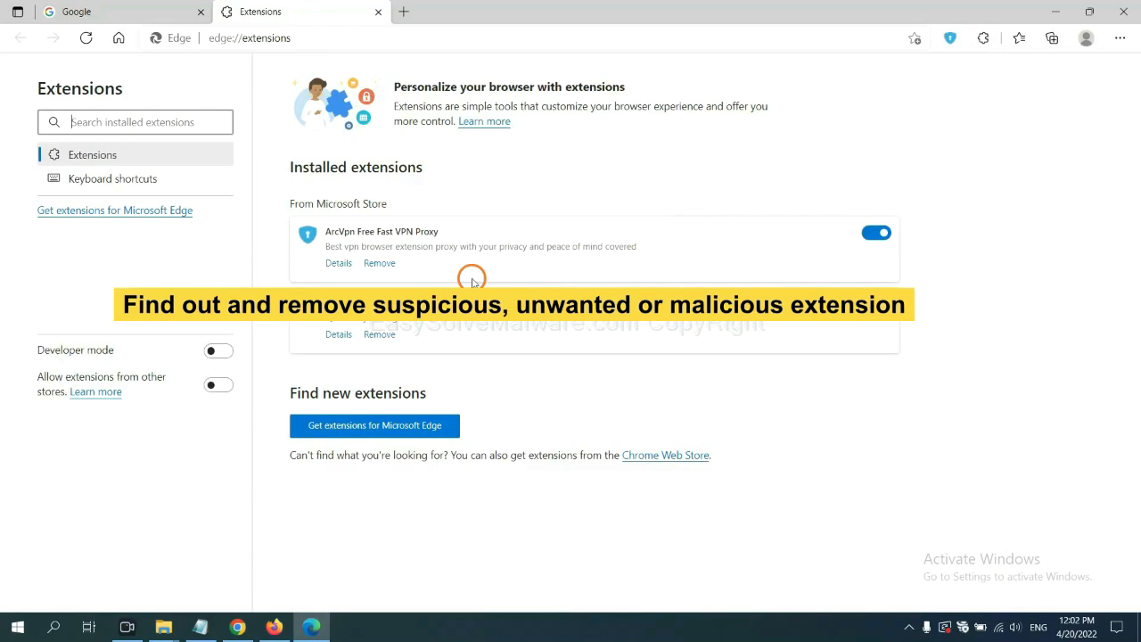
mouse_move(426, 268)
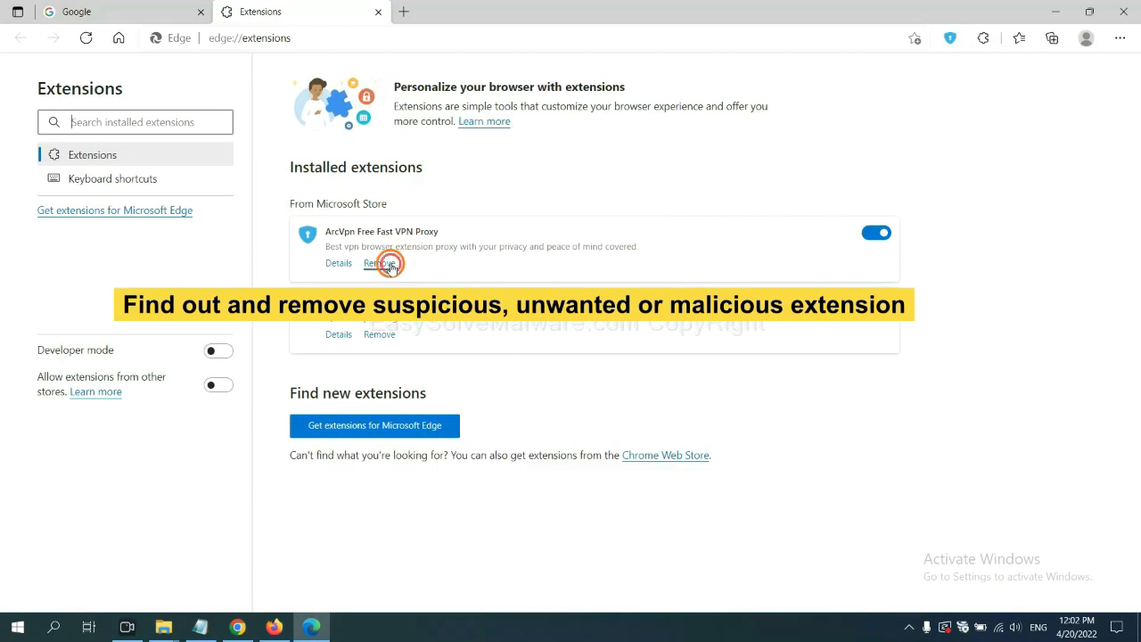
click(379, 263)
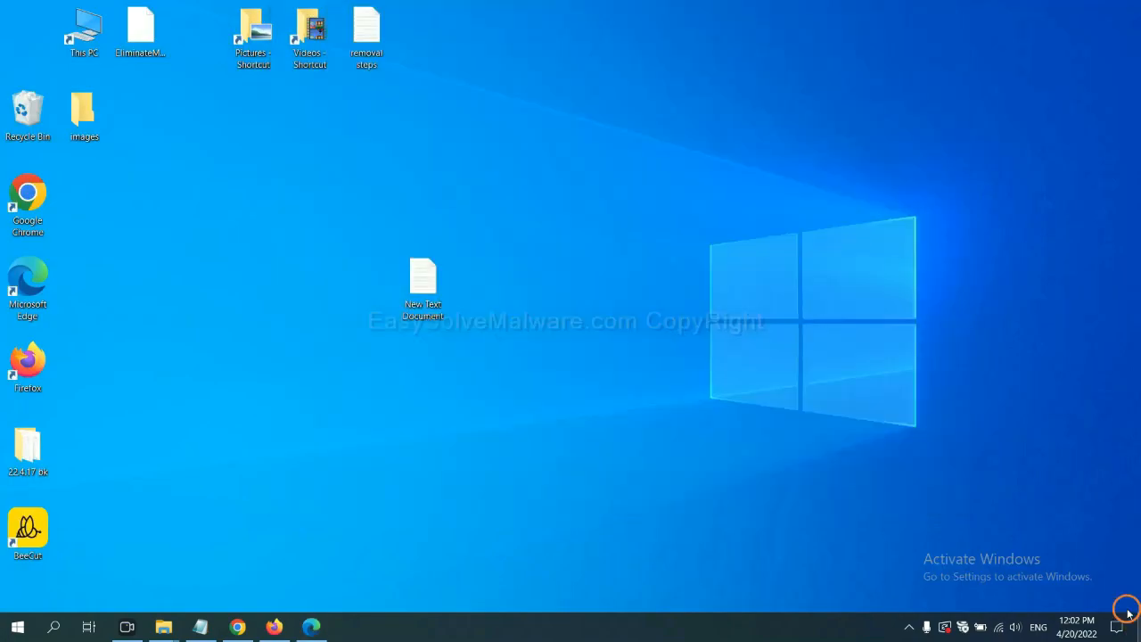
Step: Open the New Text Document of removal steps and launch Registry Editor with 'regedit'
double_click(422, 277)
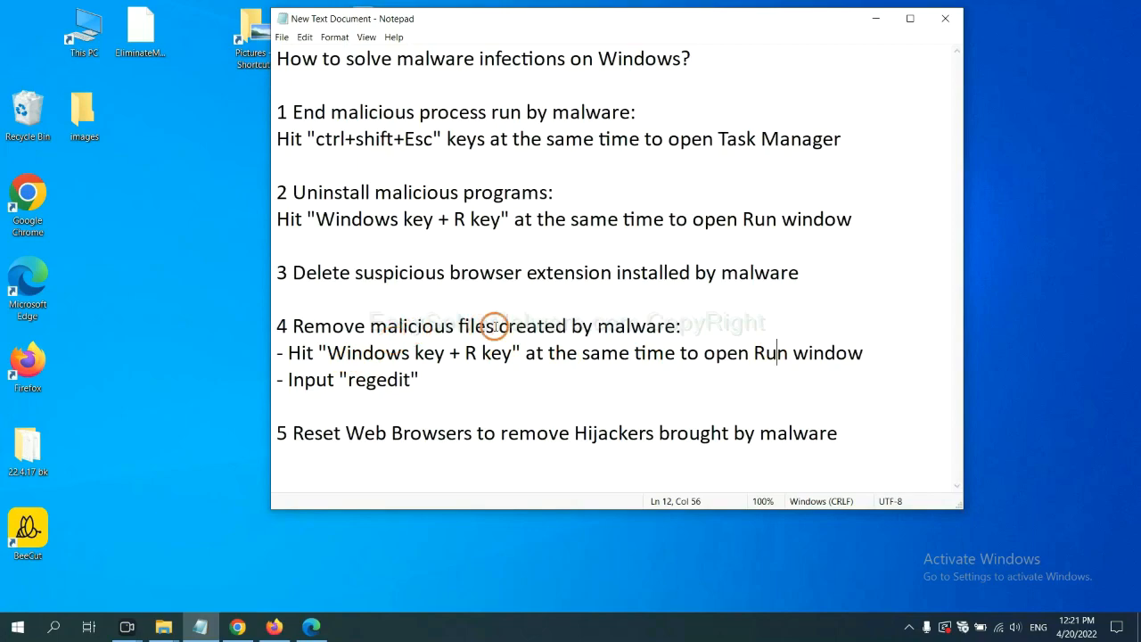
mouse_move(397, 336)
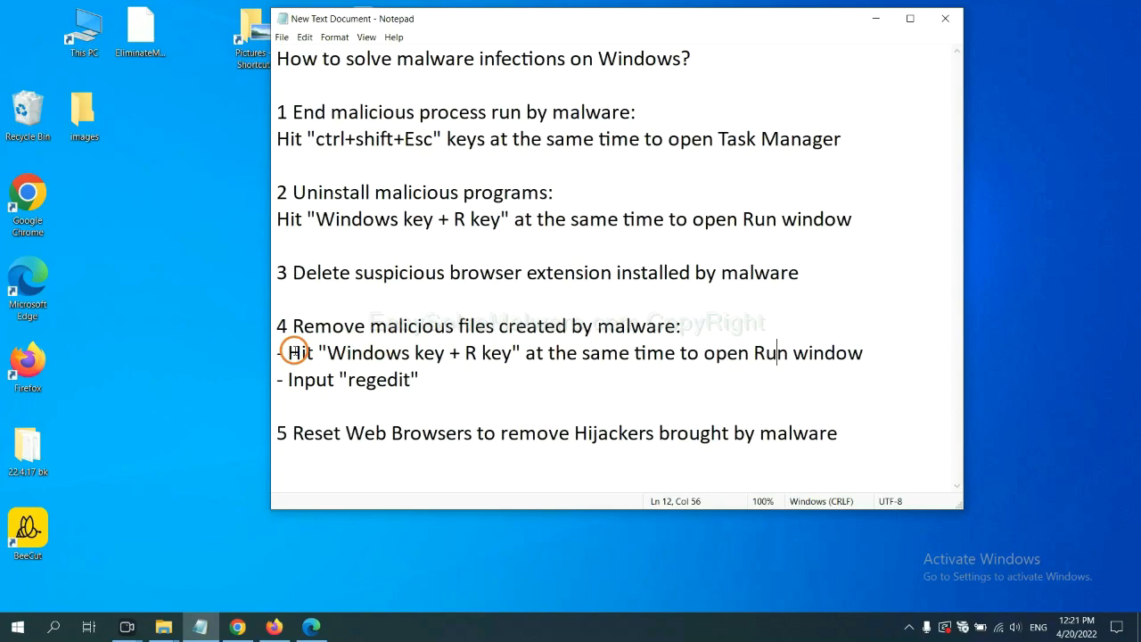
drag(288, 352, 419, 379)
text(regedit)
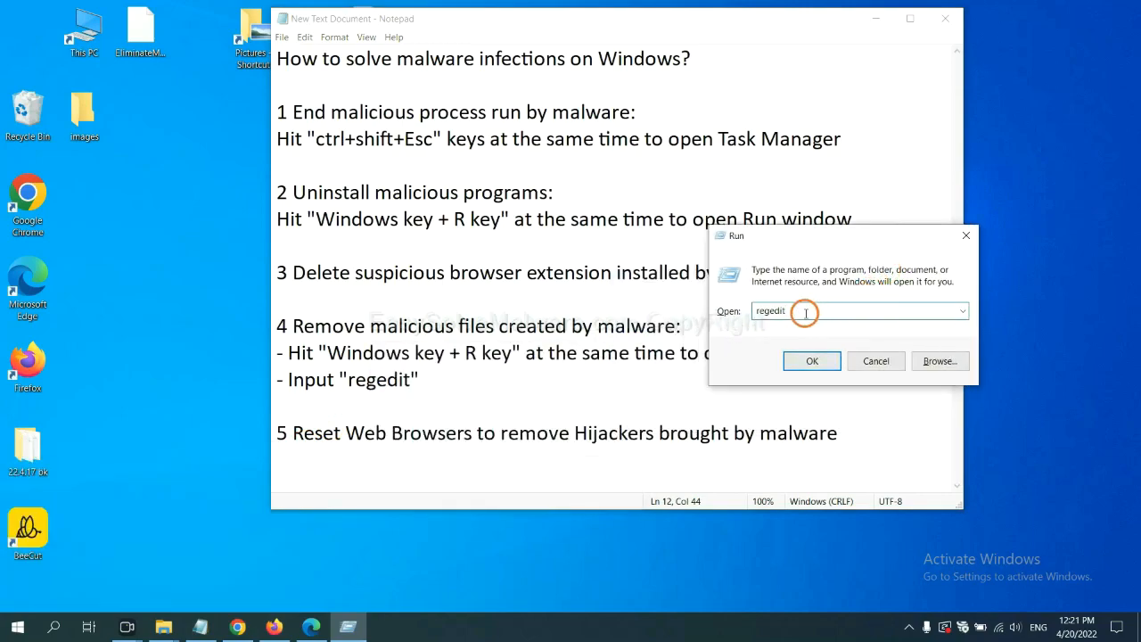
click(812, 360)
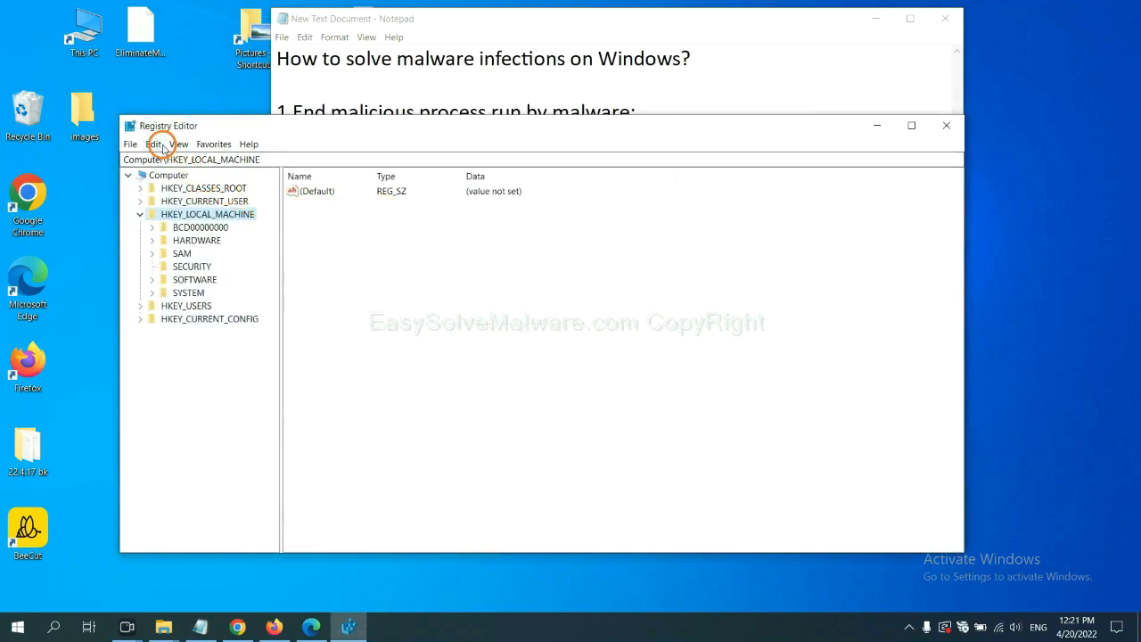
Step: Search the registry for BeeCut.exe to reach the FEATURE_BROWSER_EMULATION key
click(155, 143)
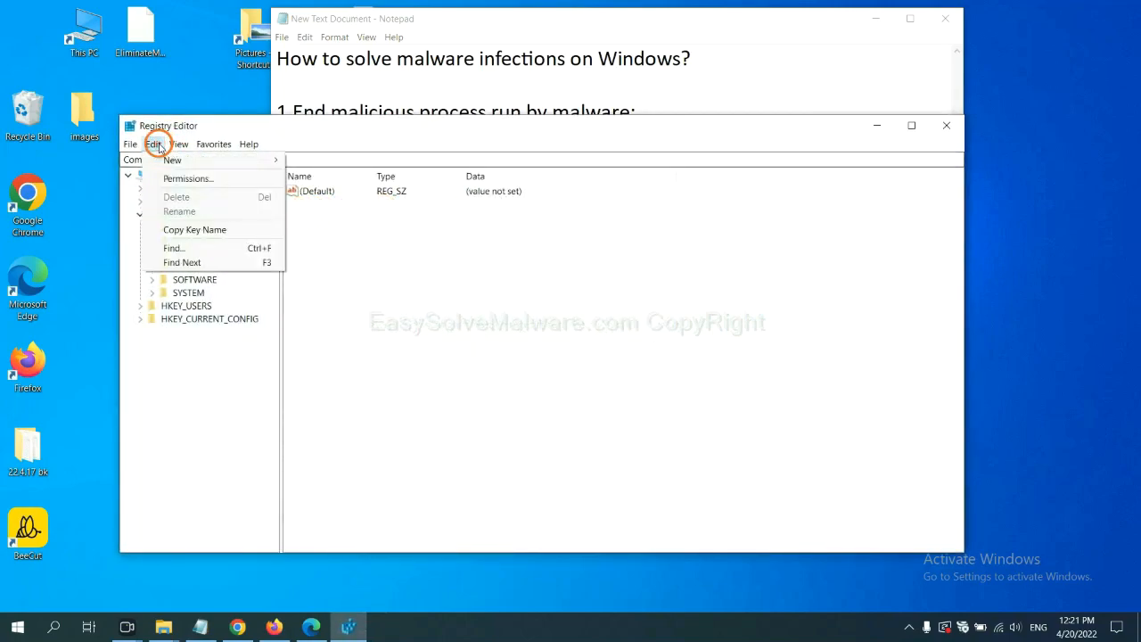
mouse_move(200, 248)
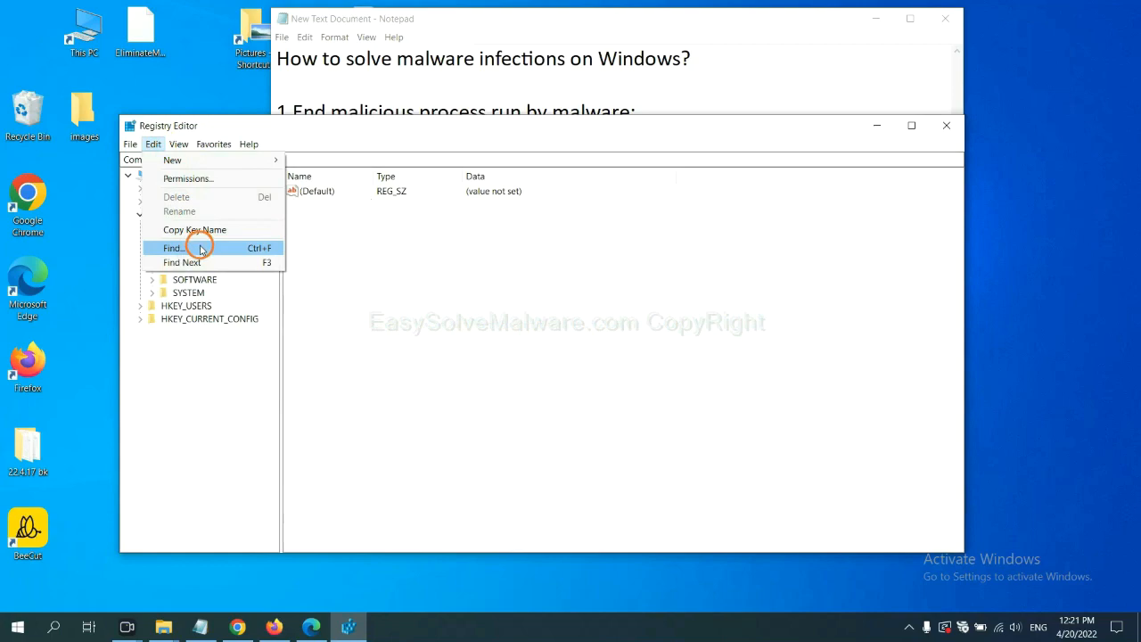
click(173, 248)
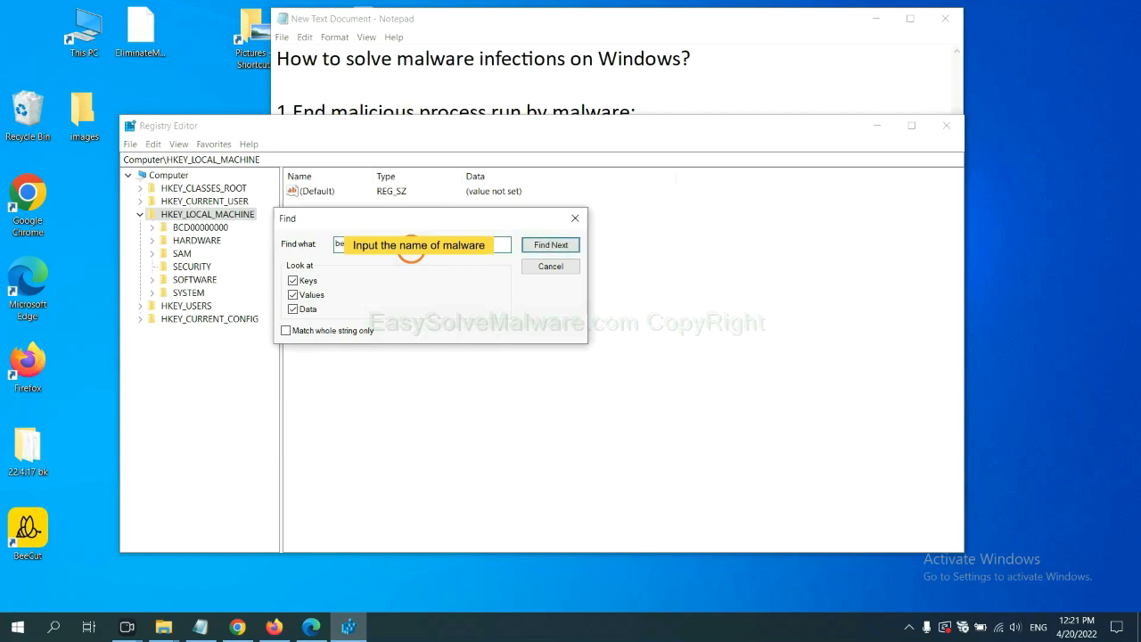
click(550, 244)
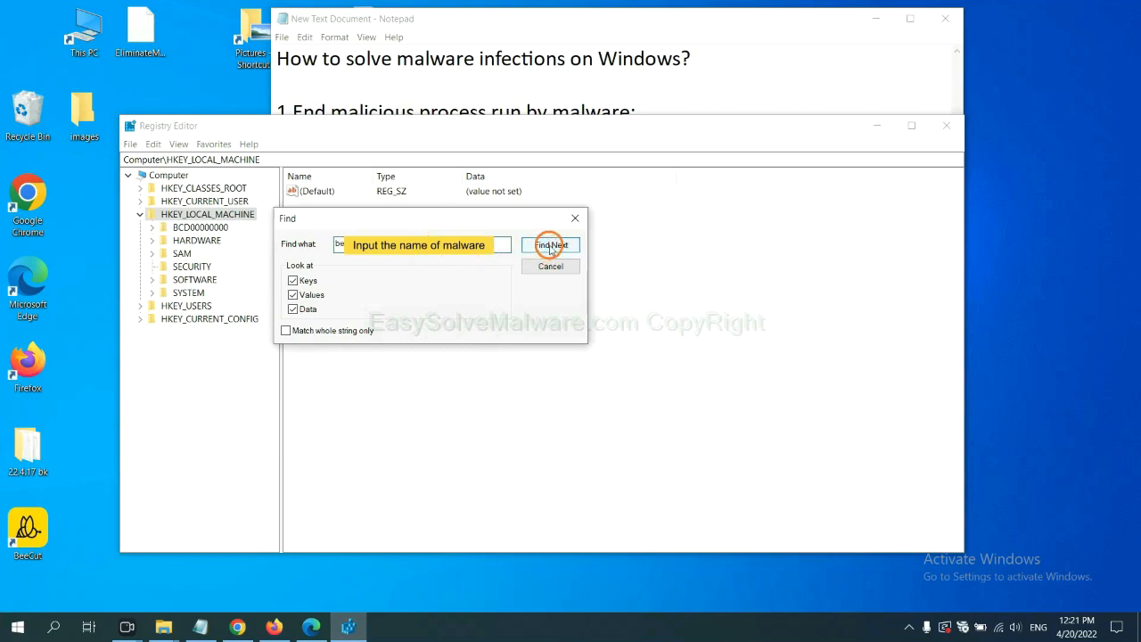
click(550, 245)
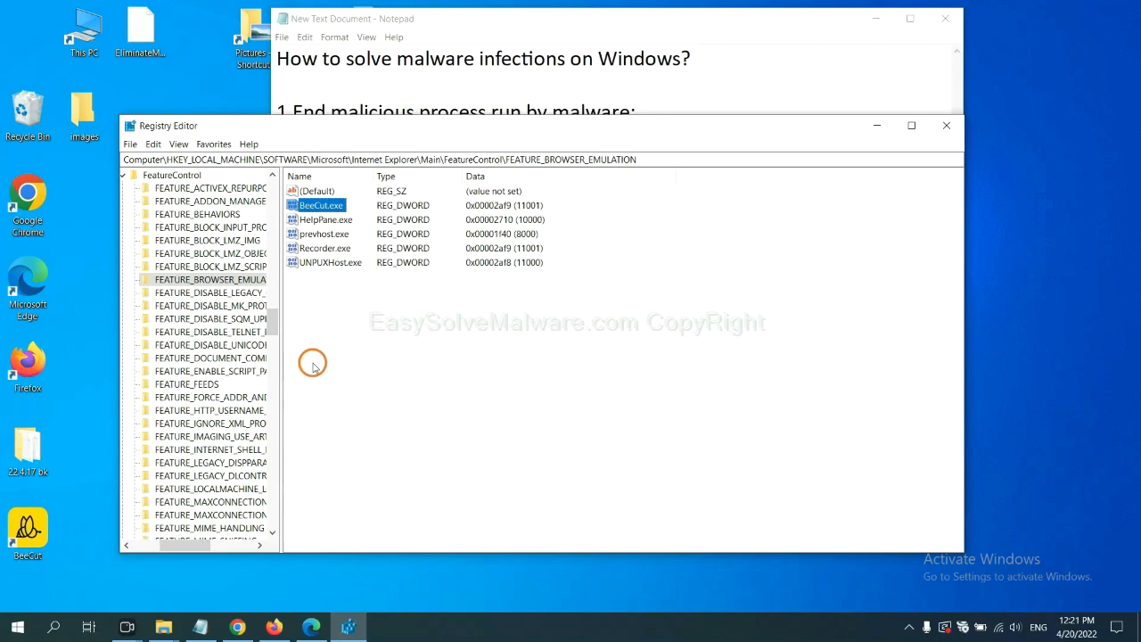
Step: Select the FEATURE_BROWSER_EMULATION key and show its context menu with Delete
double_click(211, 280)
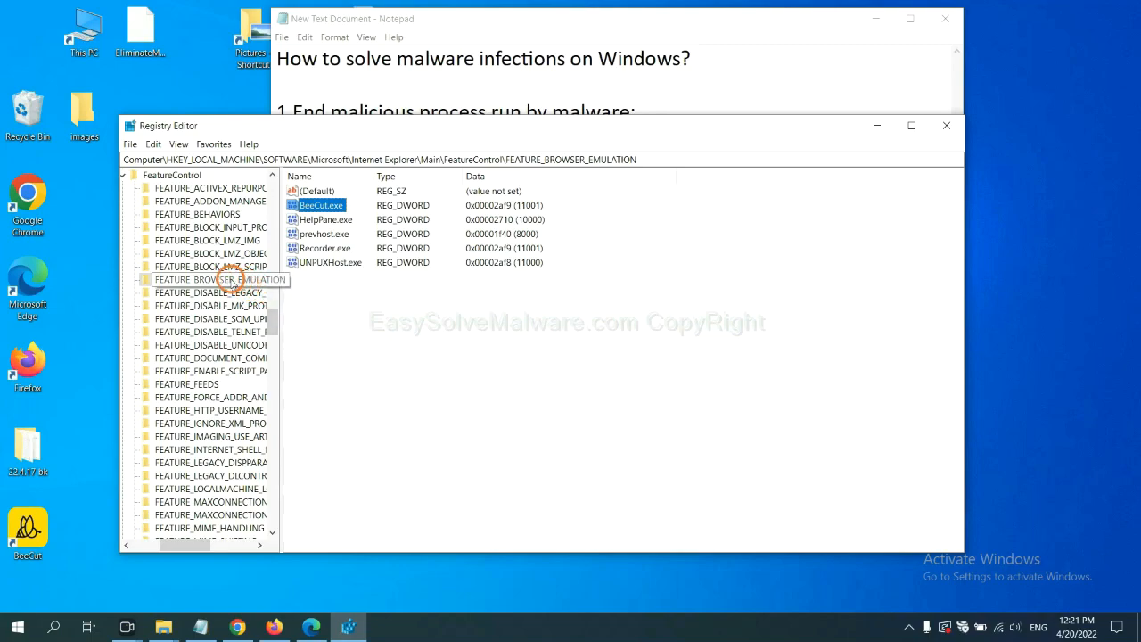
right_click(232, 279)
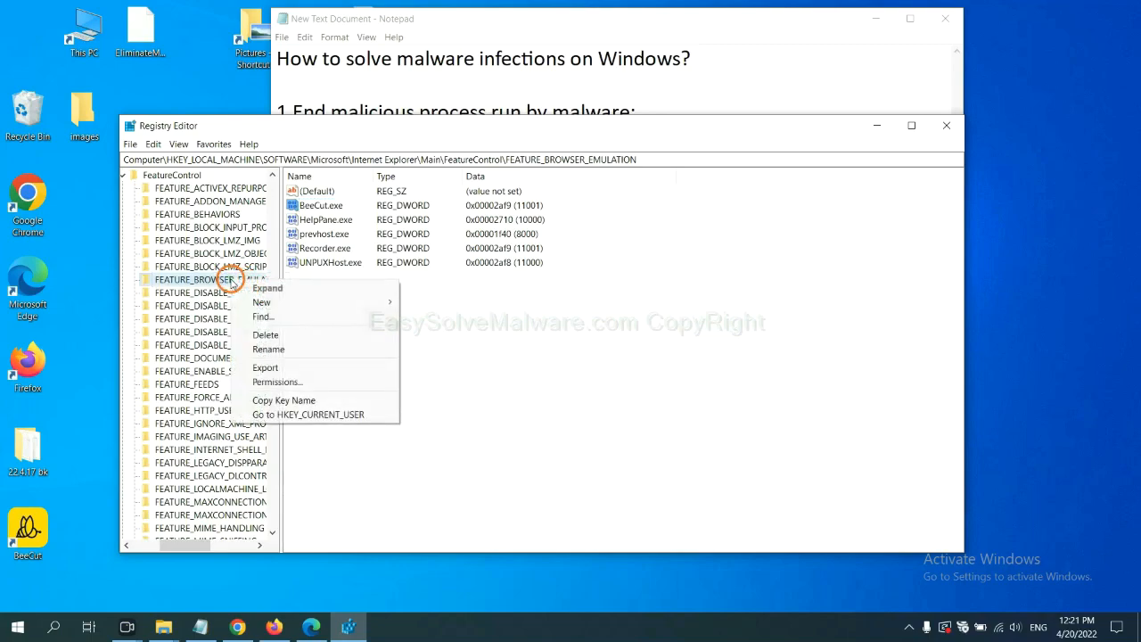
mouse_move(272, 335)
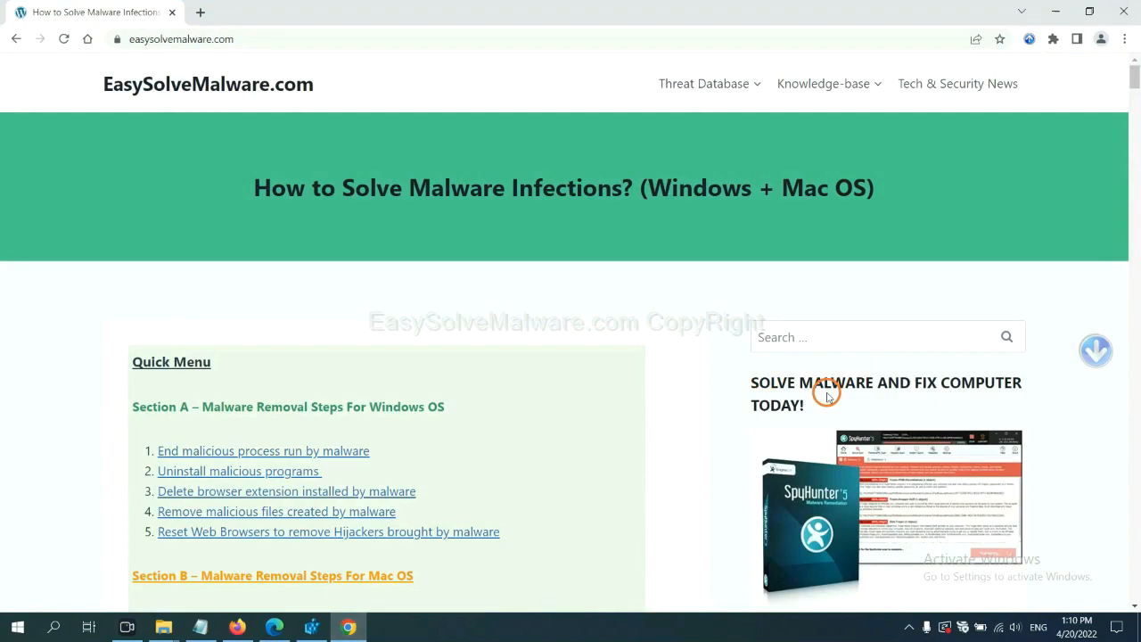
Step: Scroll the easysolvemalware.com guide down to the Quick Menu and Section A steps
scroll(down, 3)
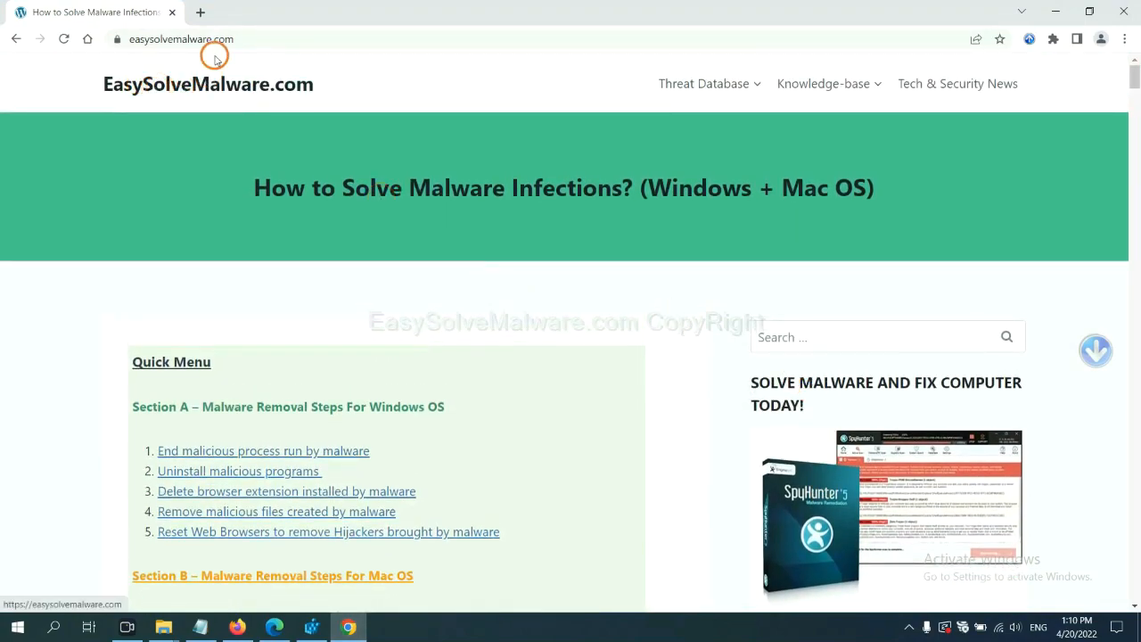
scroll(down, 3)
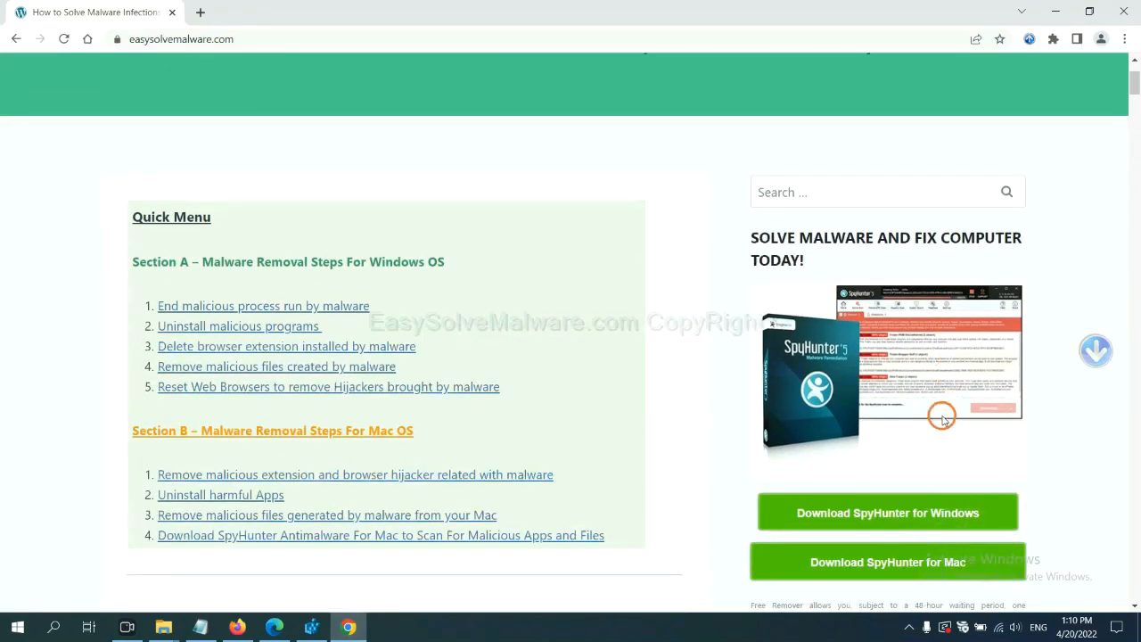
scroll(down, 3)
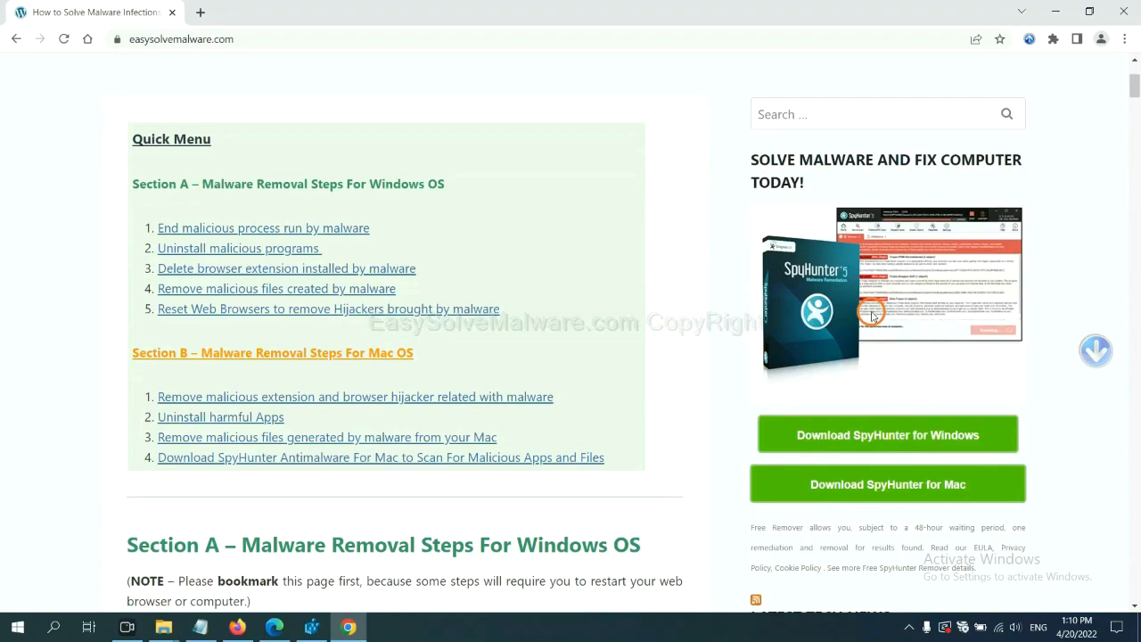
mouse_move(867, 341)
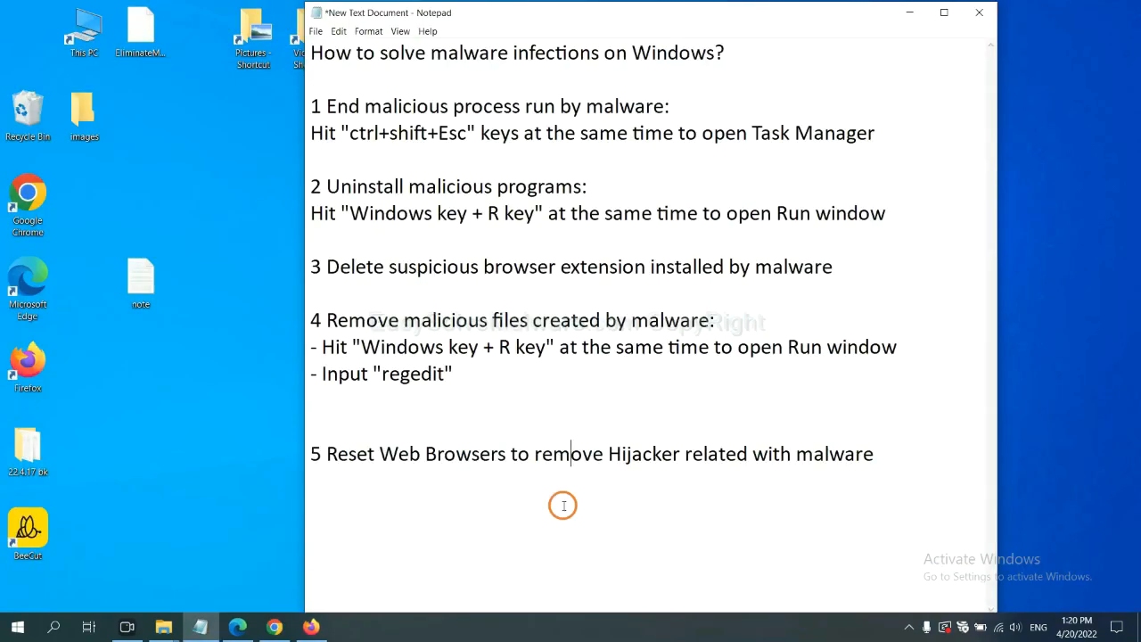
mouse_move(544, 506)
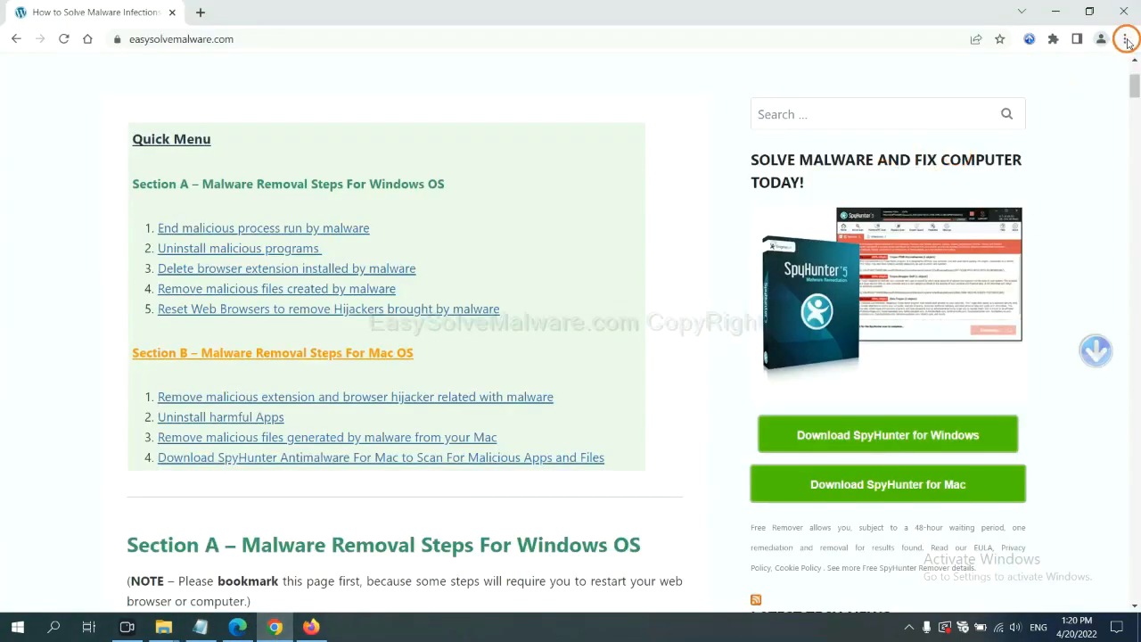
Step: Search Chrome settings for 'reset', choose Restore settings to their original defaults, then switch to Firefox
click(1123, 40)
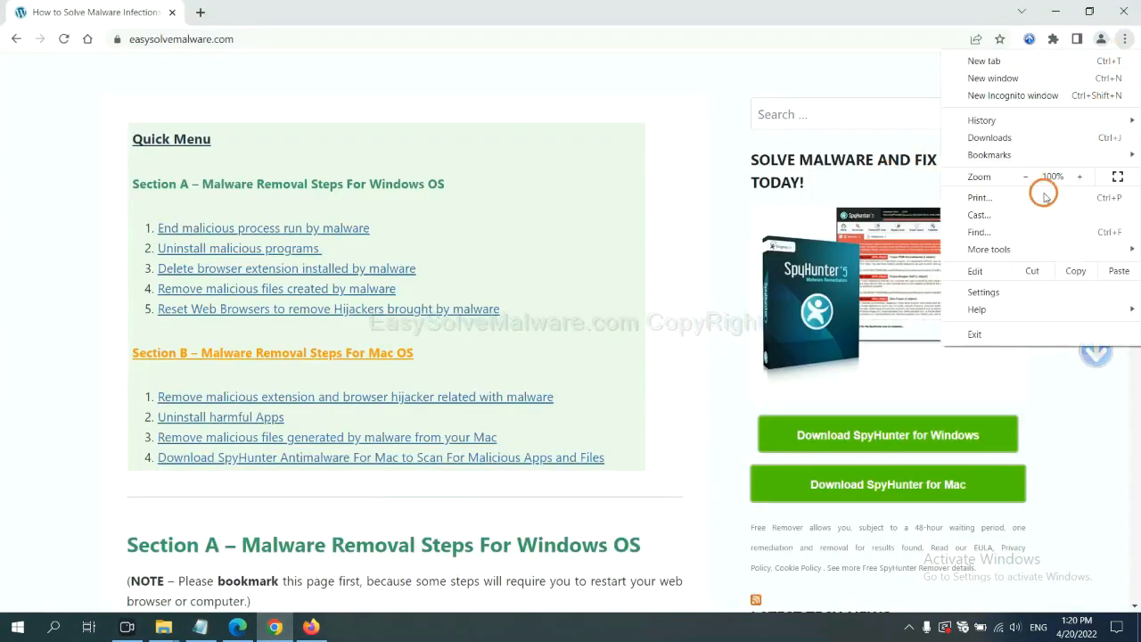
click(983, 292)
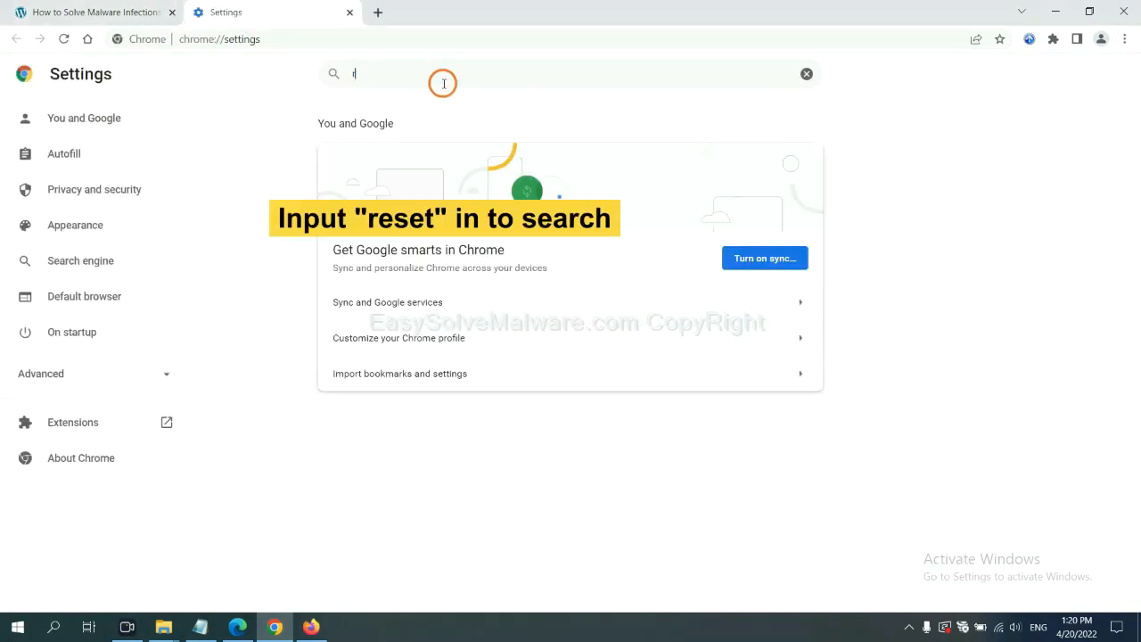
text(reset)
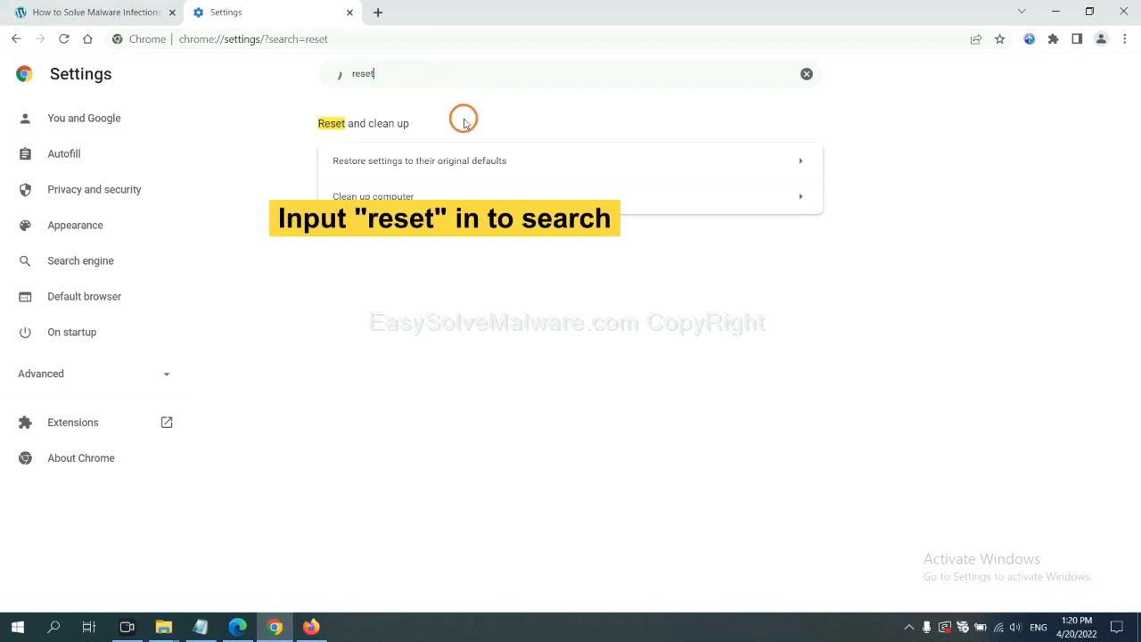
click(419, 160)
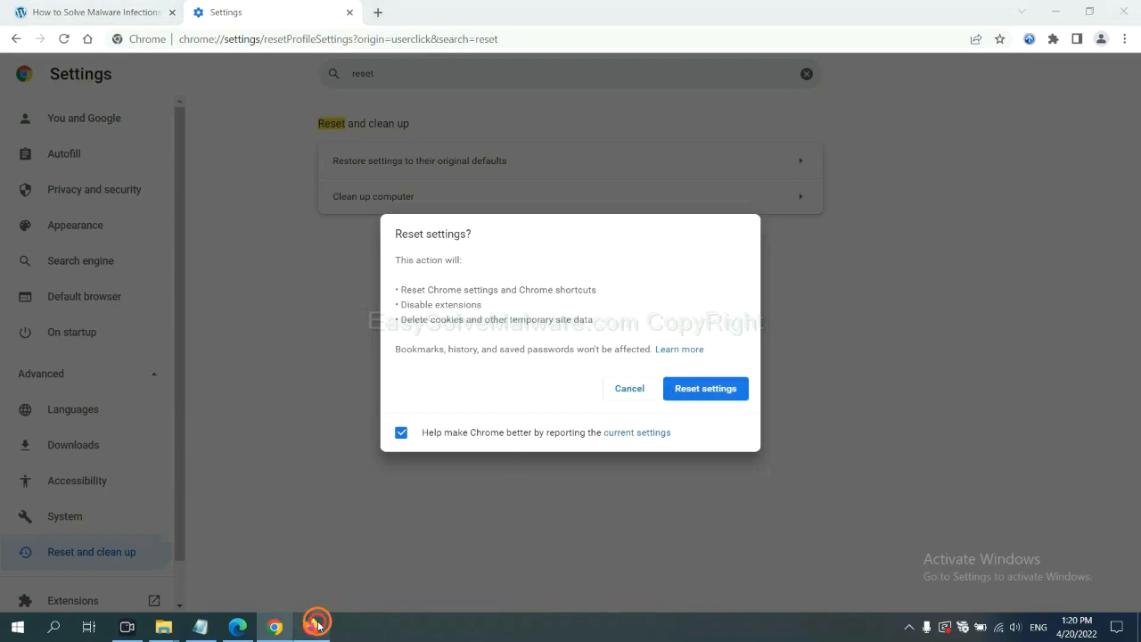
click(316, 624)
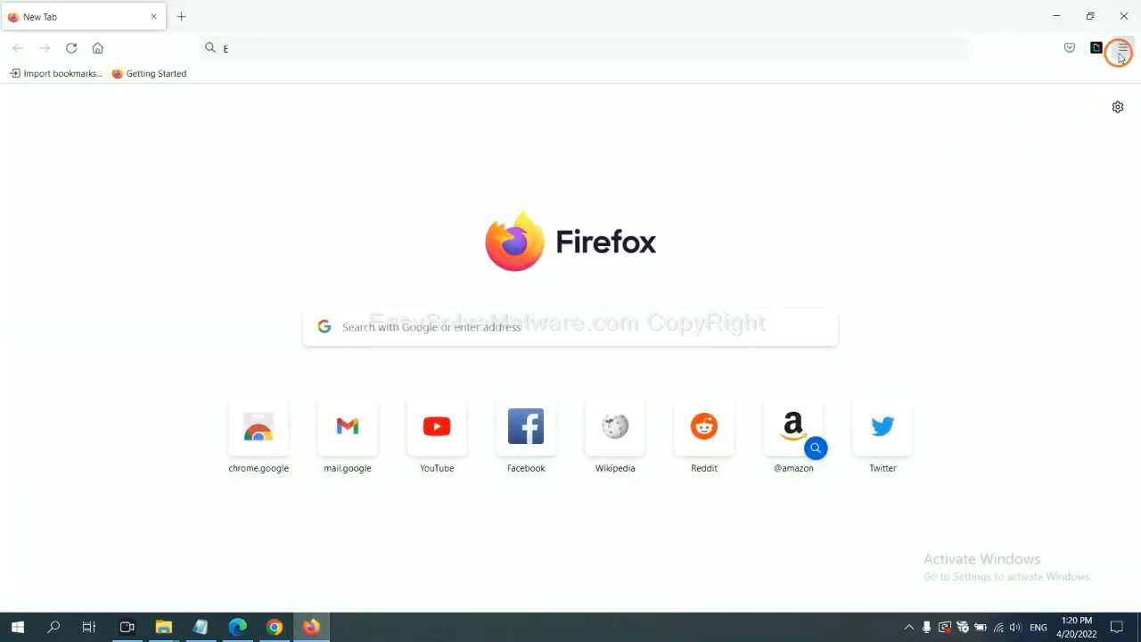
Step: Go to Firefox's Troubleshooting Information page and choose Refresh Firefox
click(1121, 48)
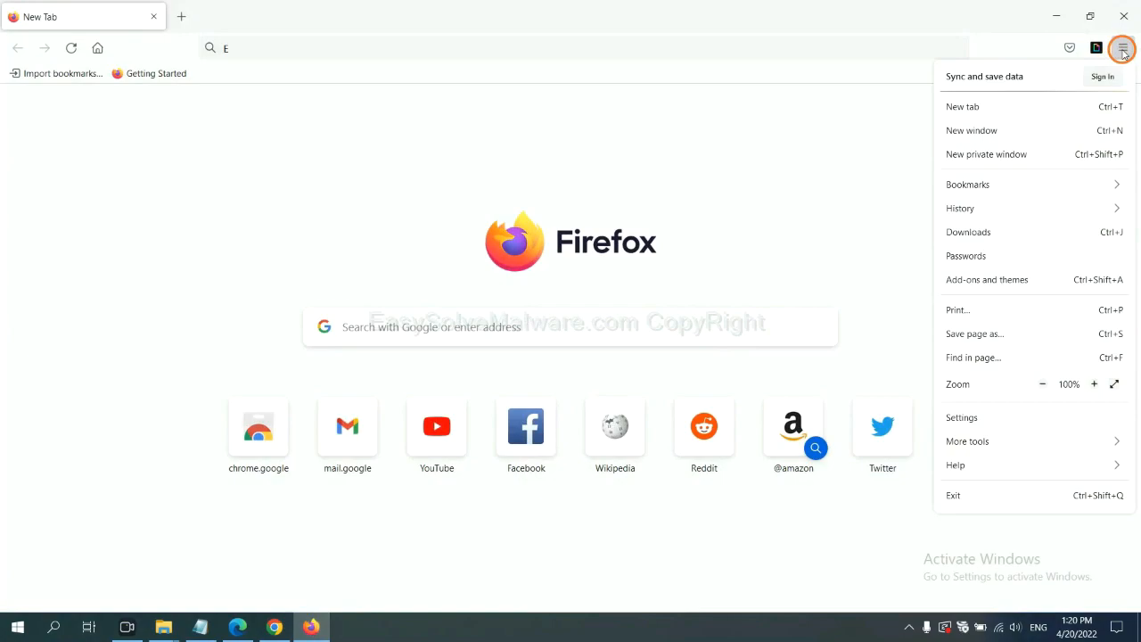
mouse_move(981, 464)
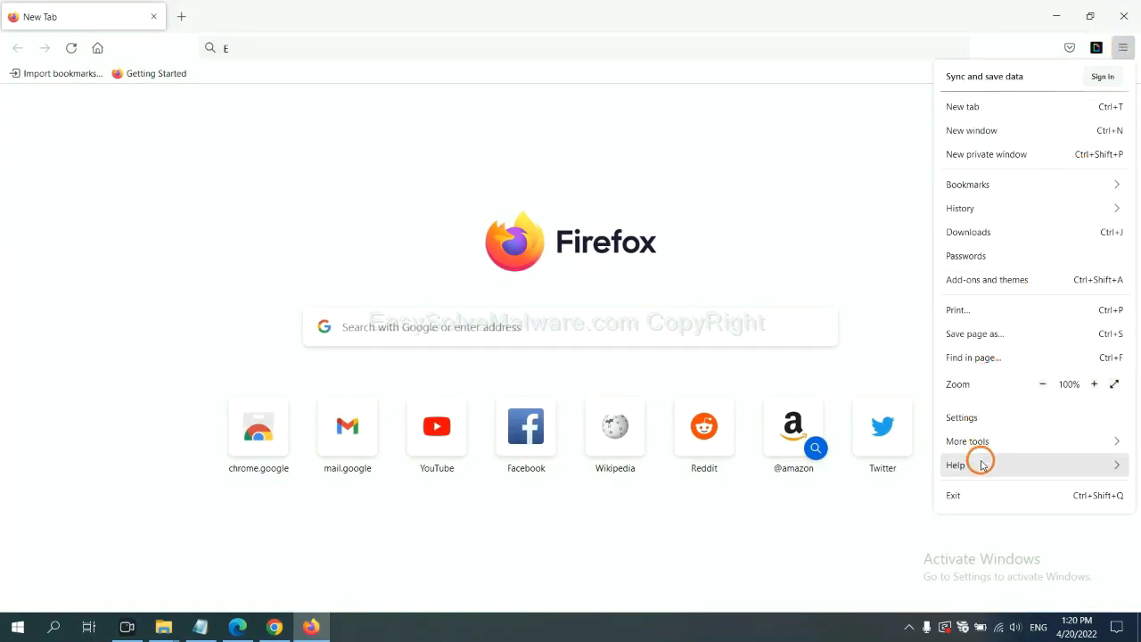
click(965, 465)
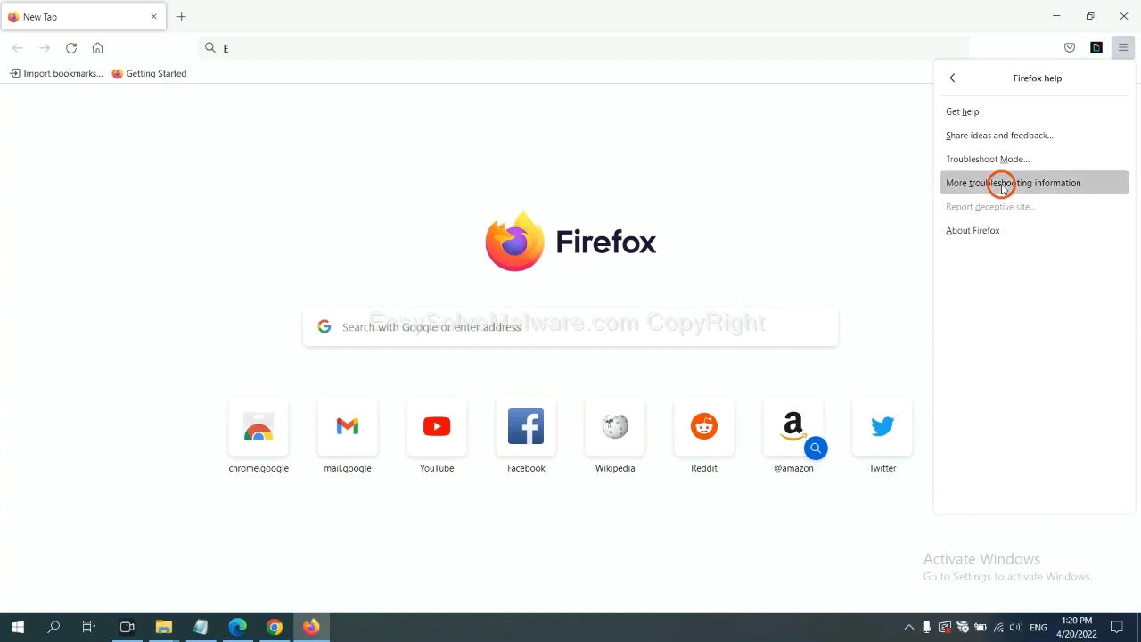
click(1002, 183)
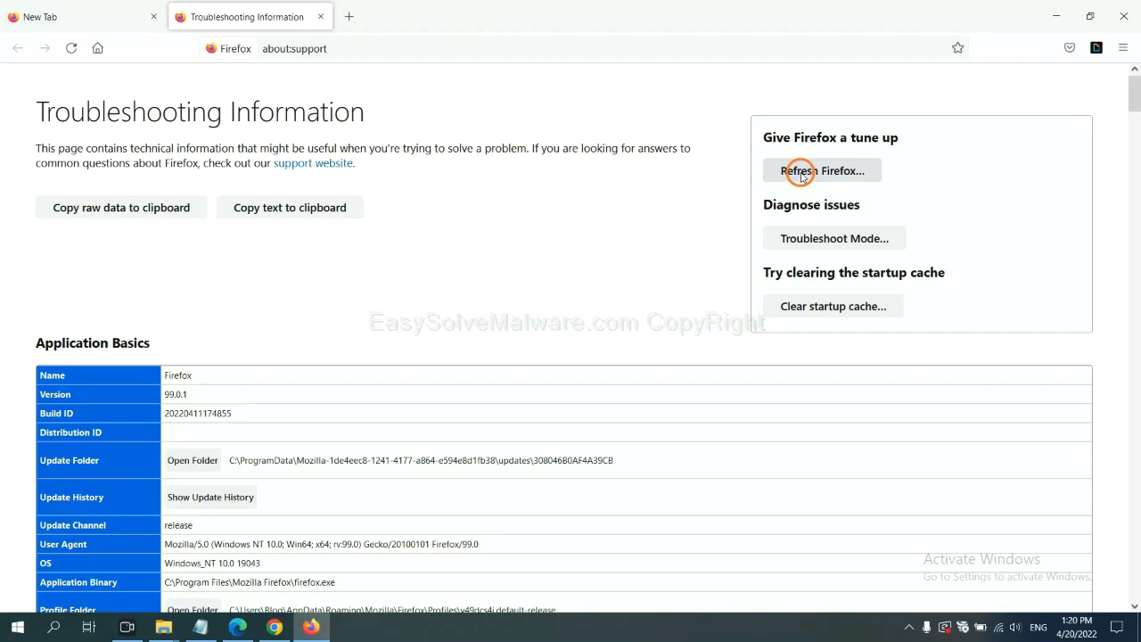
click(822, 170)
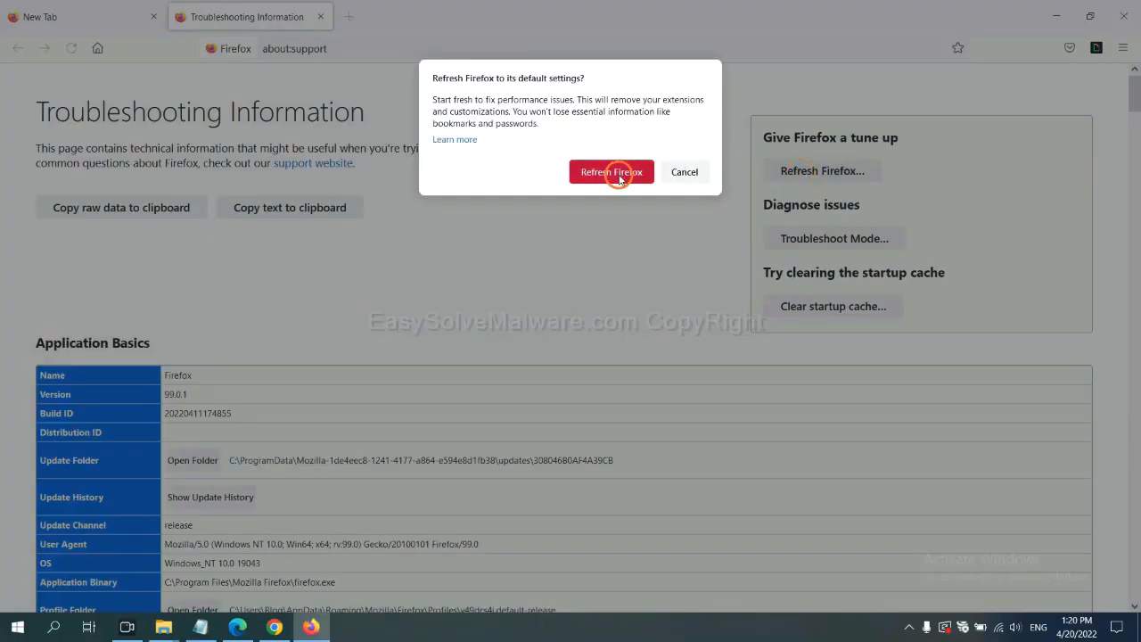
mouse_move(239, 632)
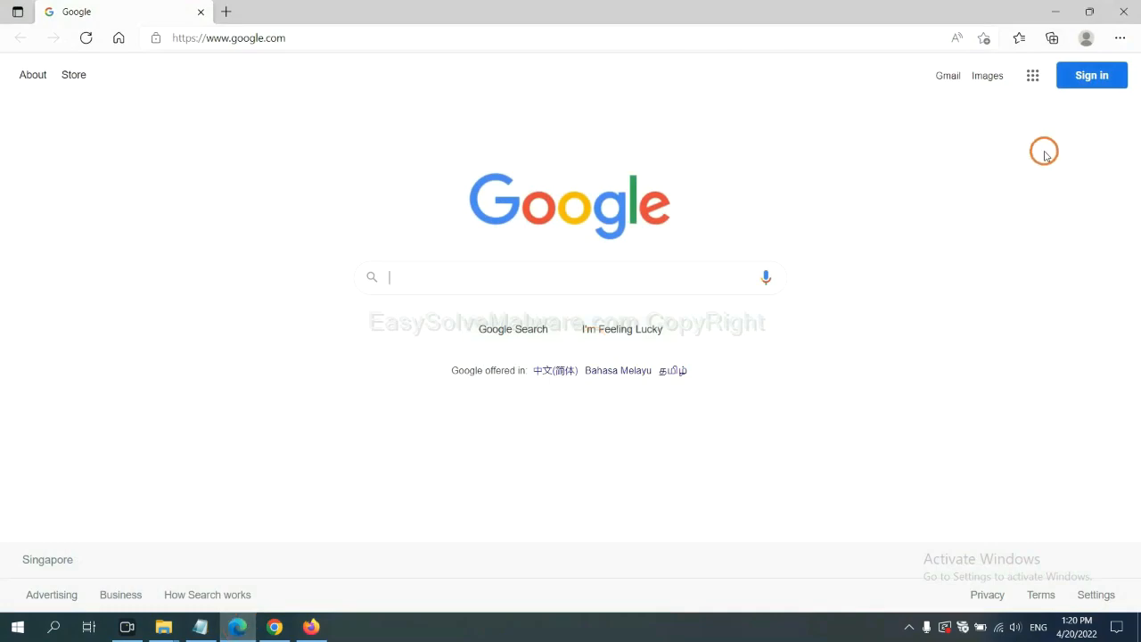
Step: Search Edge settings for 'reset' and choose Restore settings to their default values
click(1118, 39)
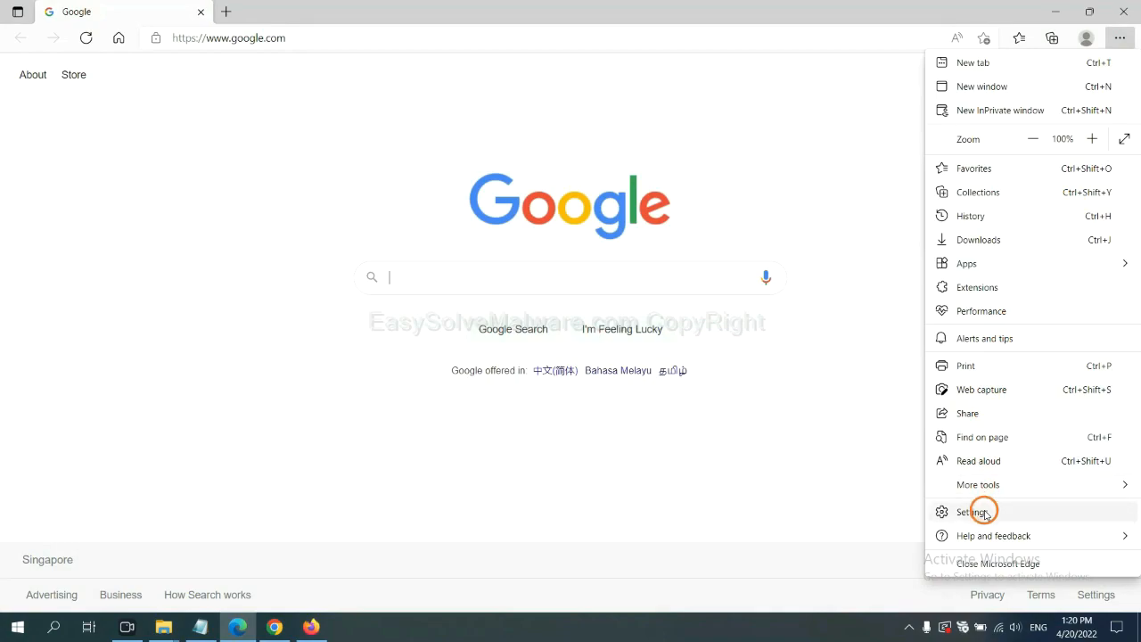
click(981, 511)
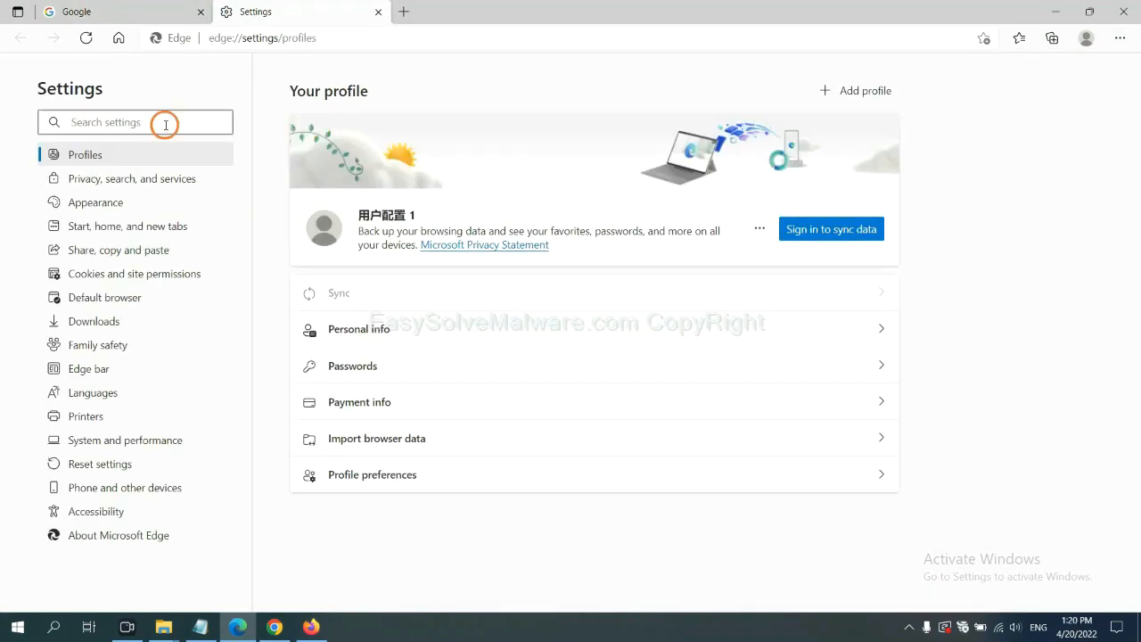
text(reset)
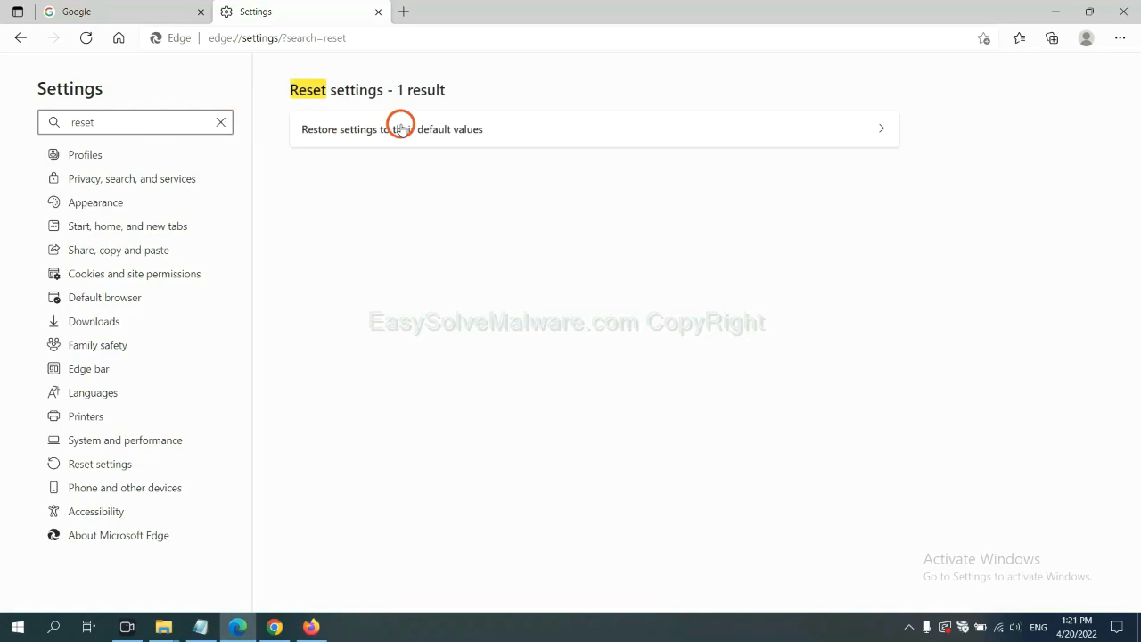
click(401, 128)
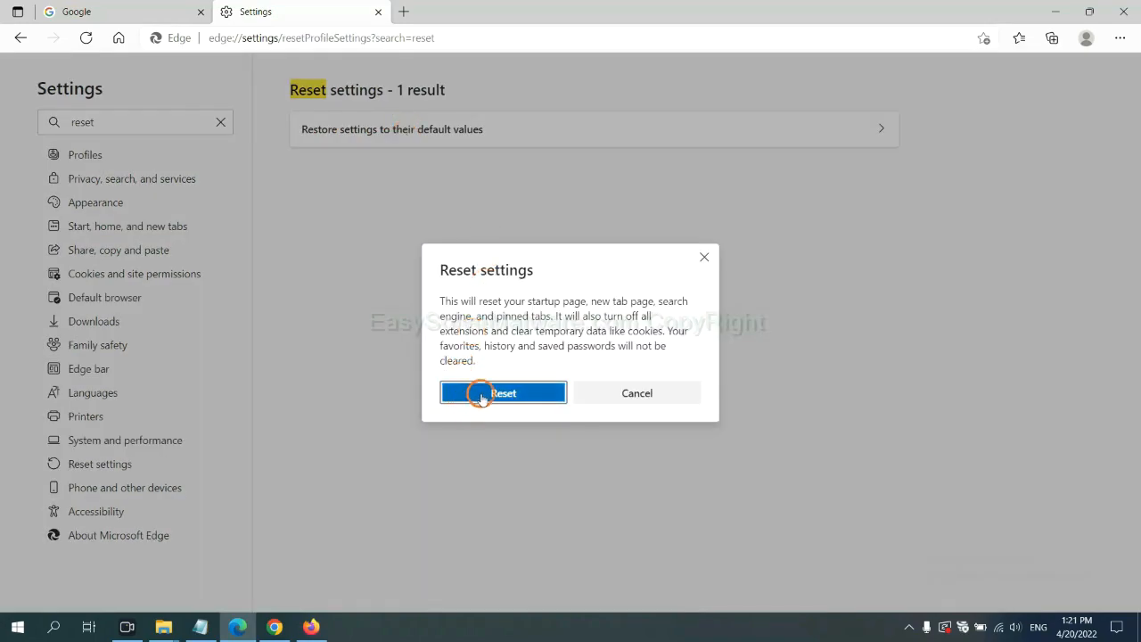